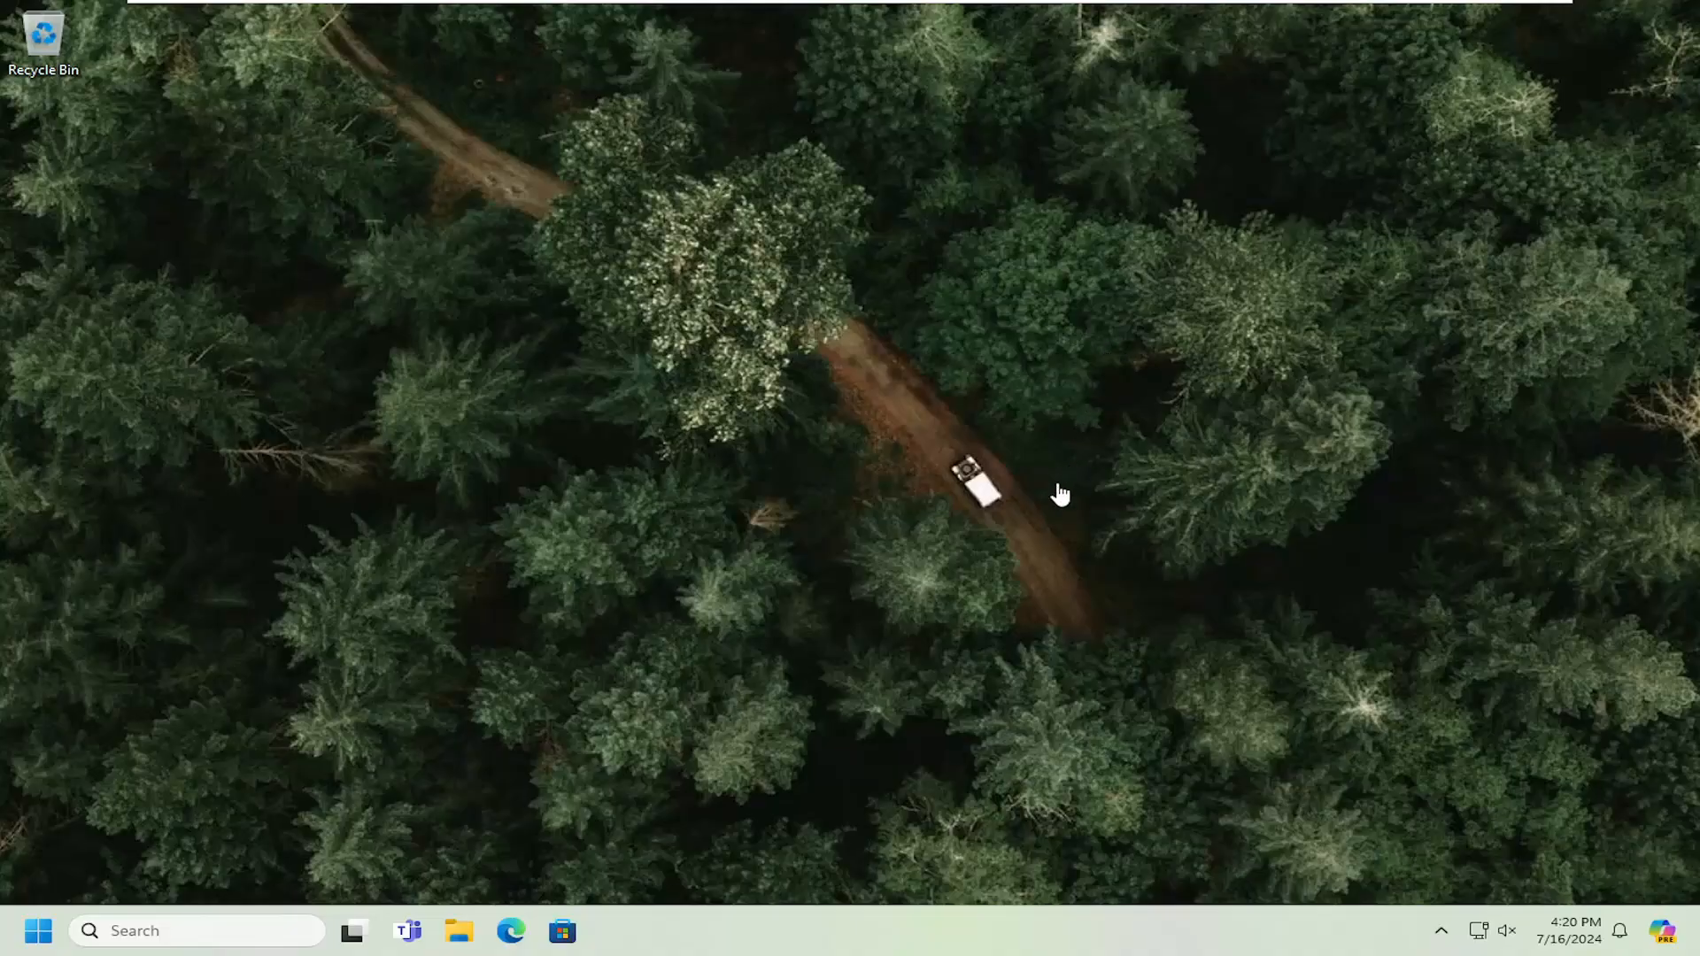
{"action": "mouse_move", "coordinate": [896, 545]}
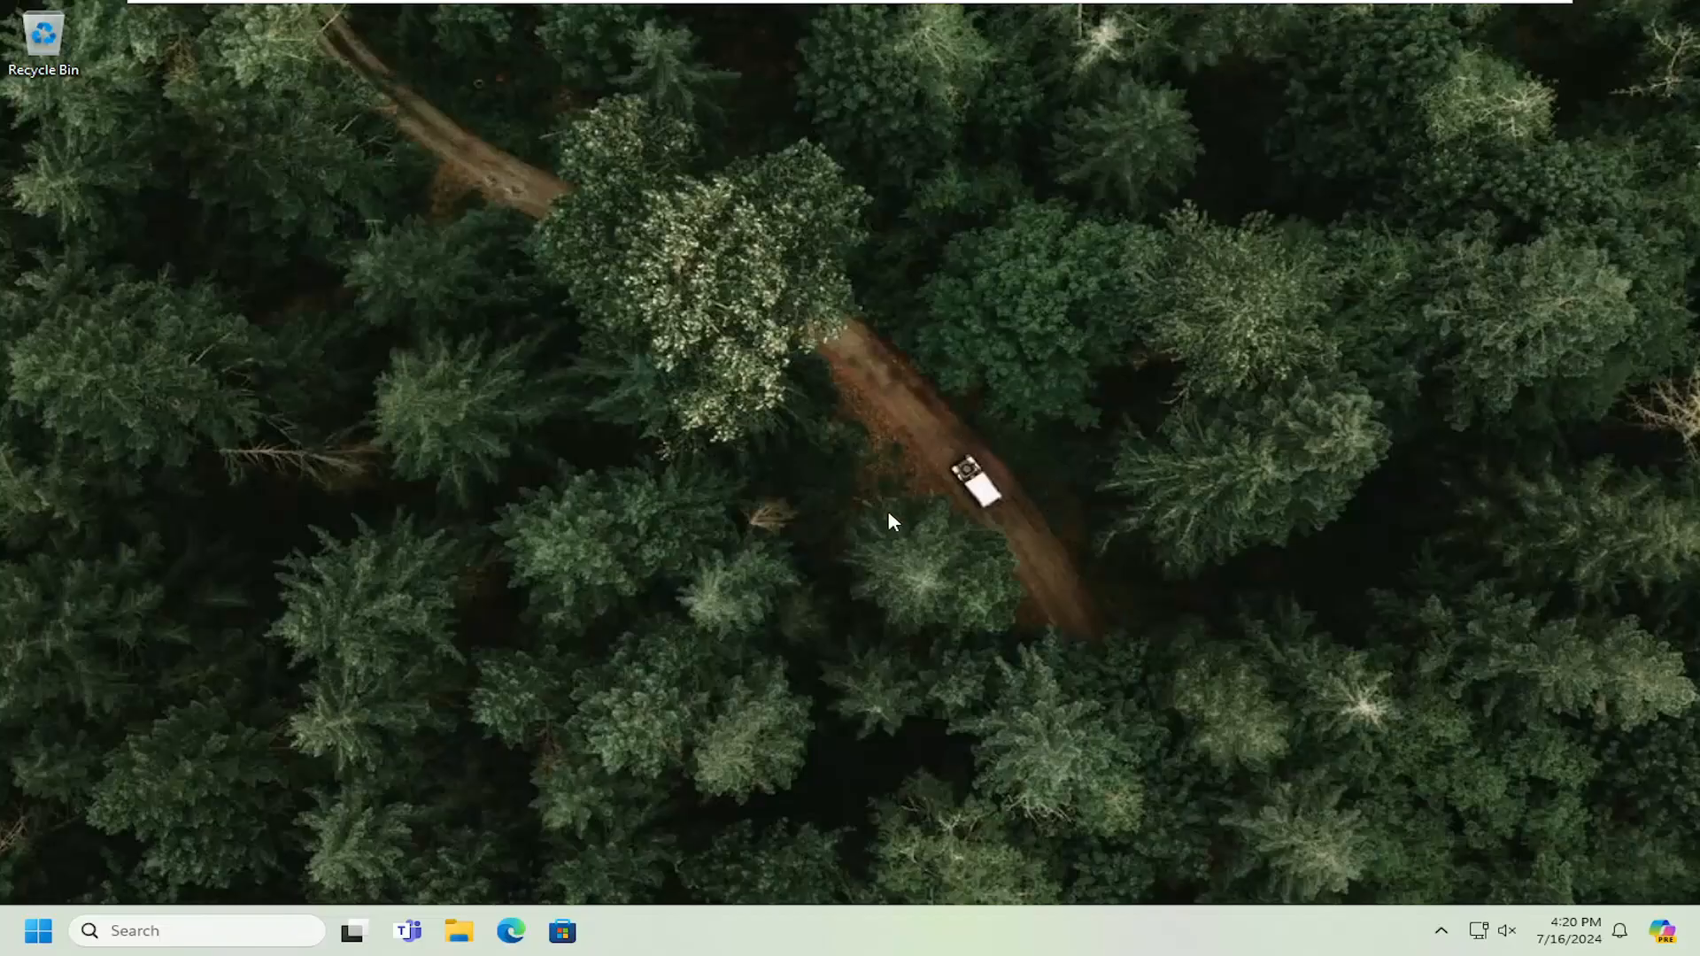
{"action": "mouse_move", "coordinate": [799, 406]}
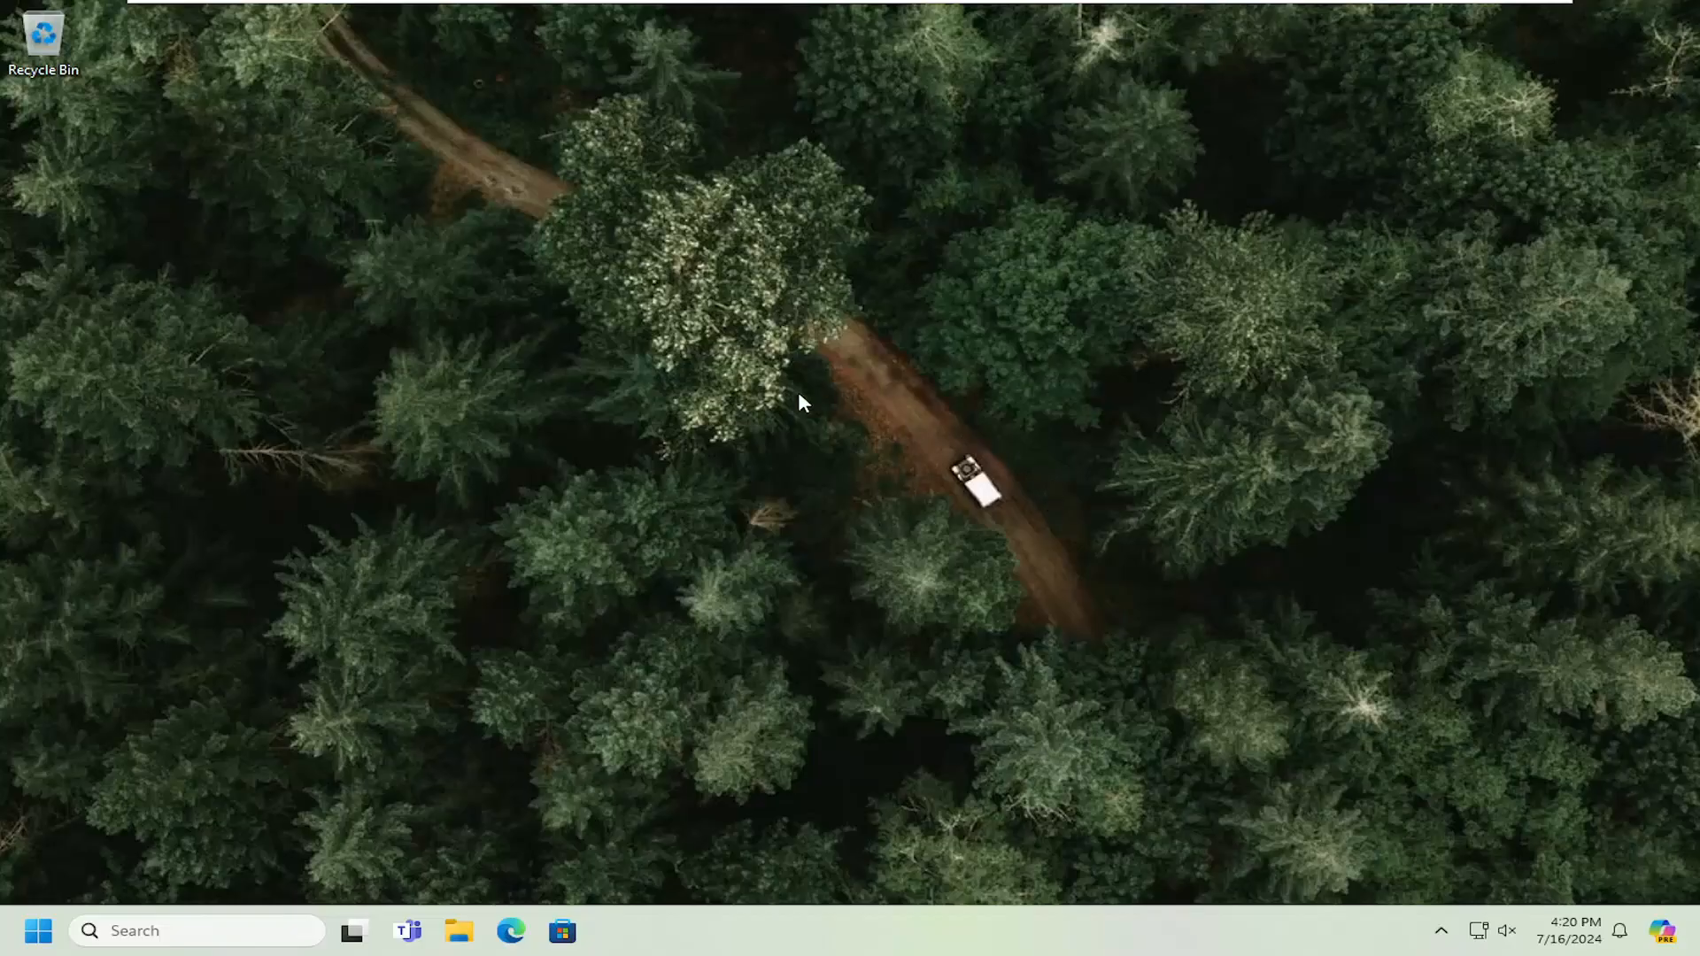
{"action": "mouse_move", "coordinate": [1117, 488]}
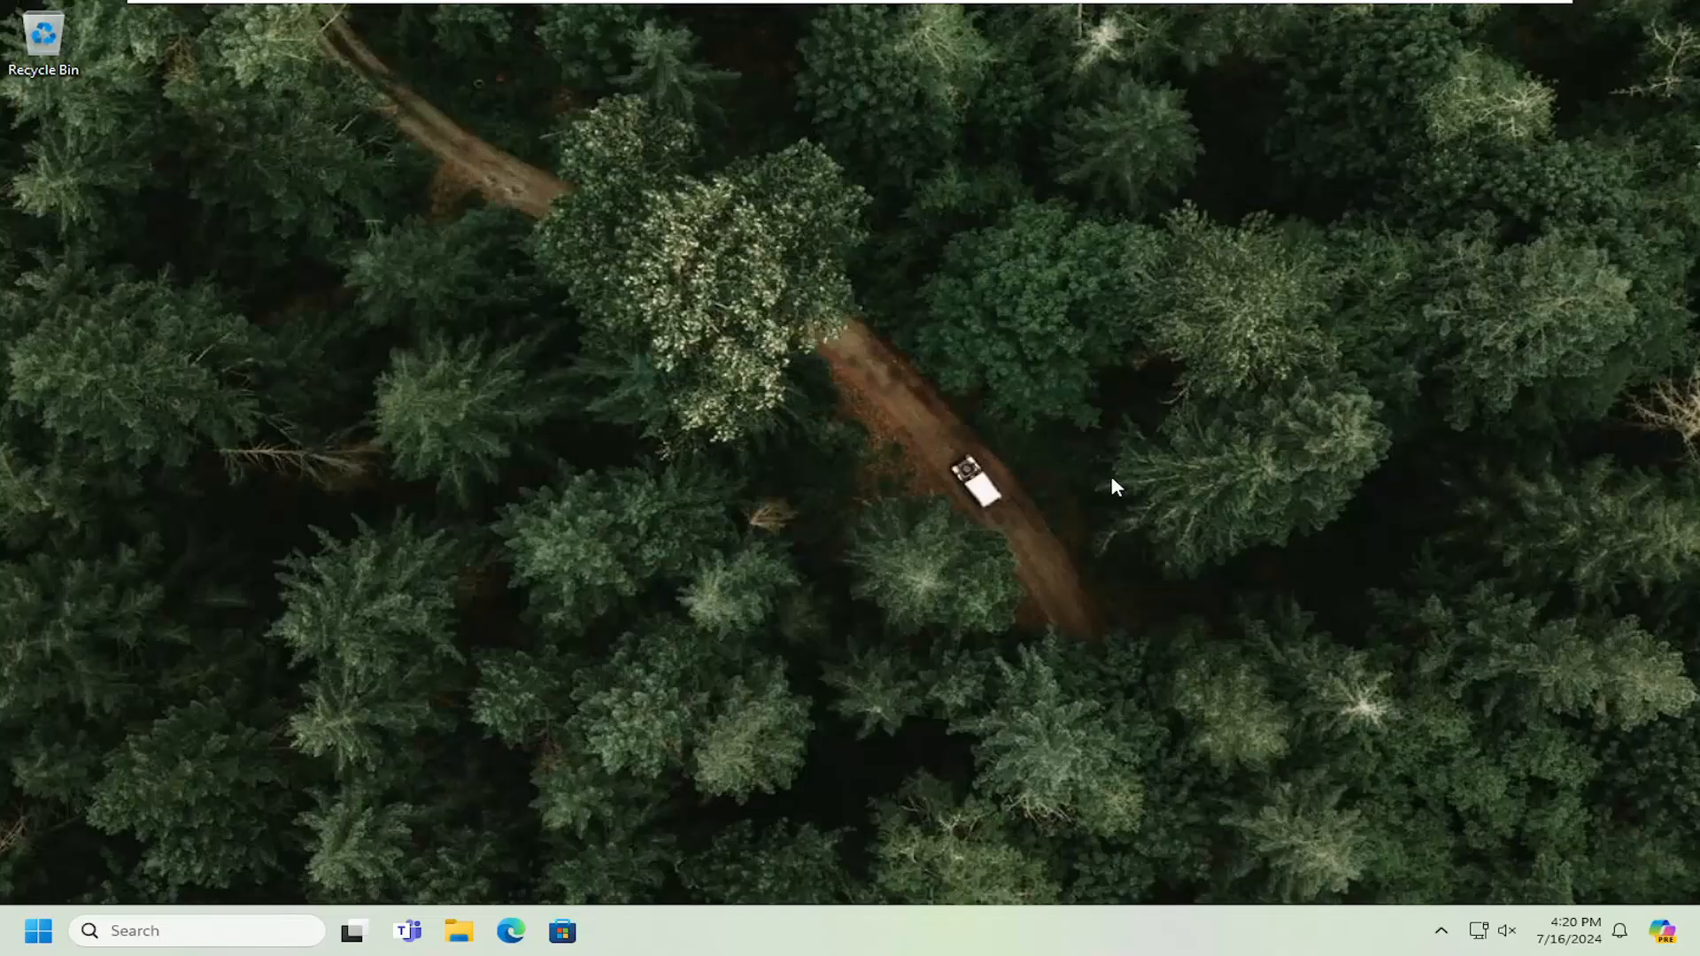
Step: Search the Start menu for 'group policy'
{"action": "left_click", "coordinate": [38, 931]}
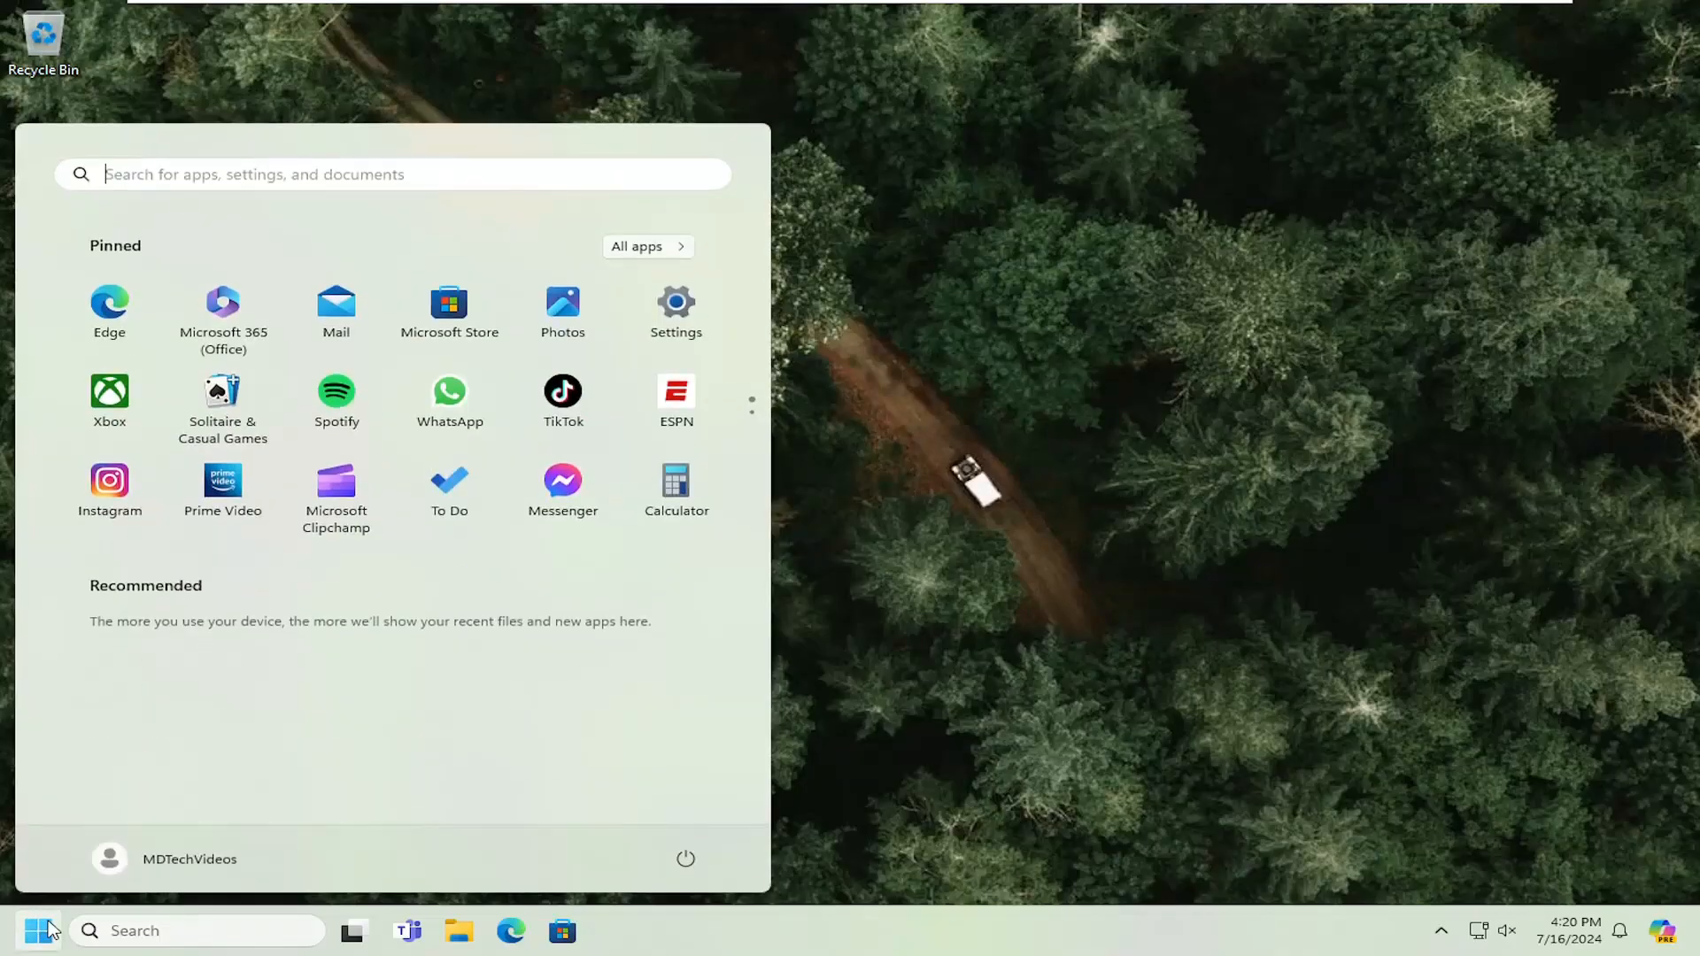
{"action": "type", "text": "group policy"}
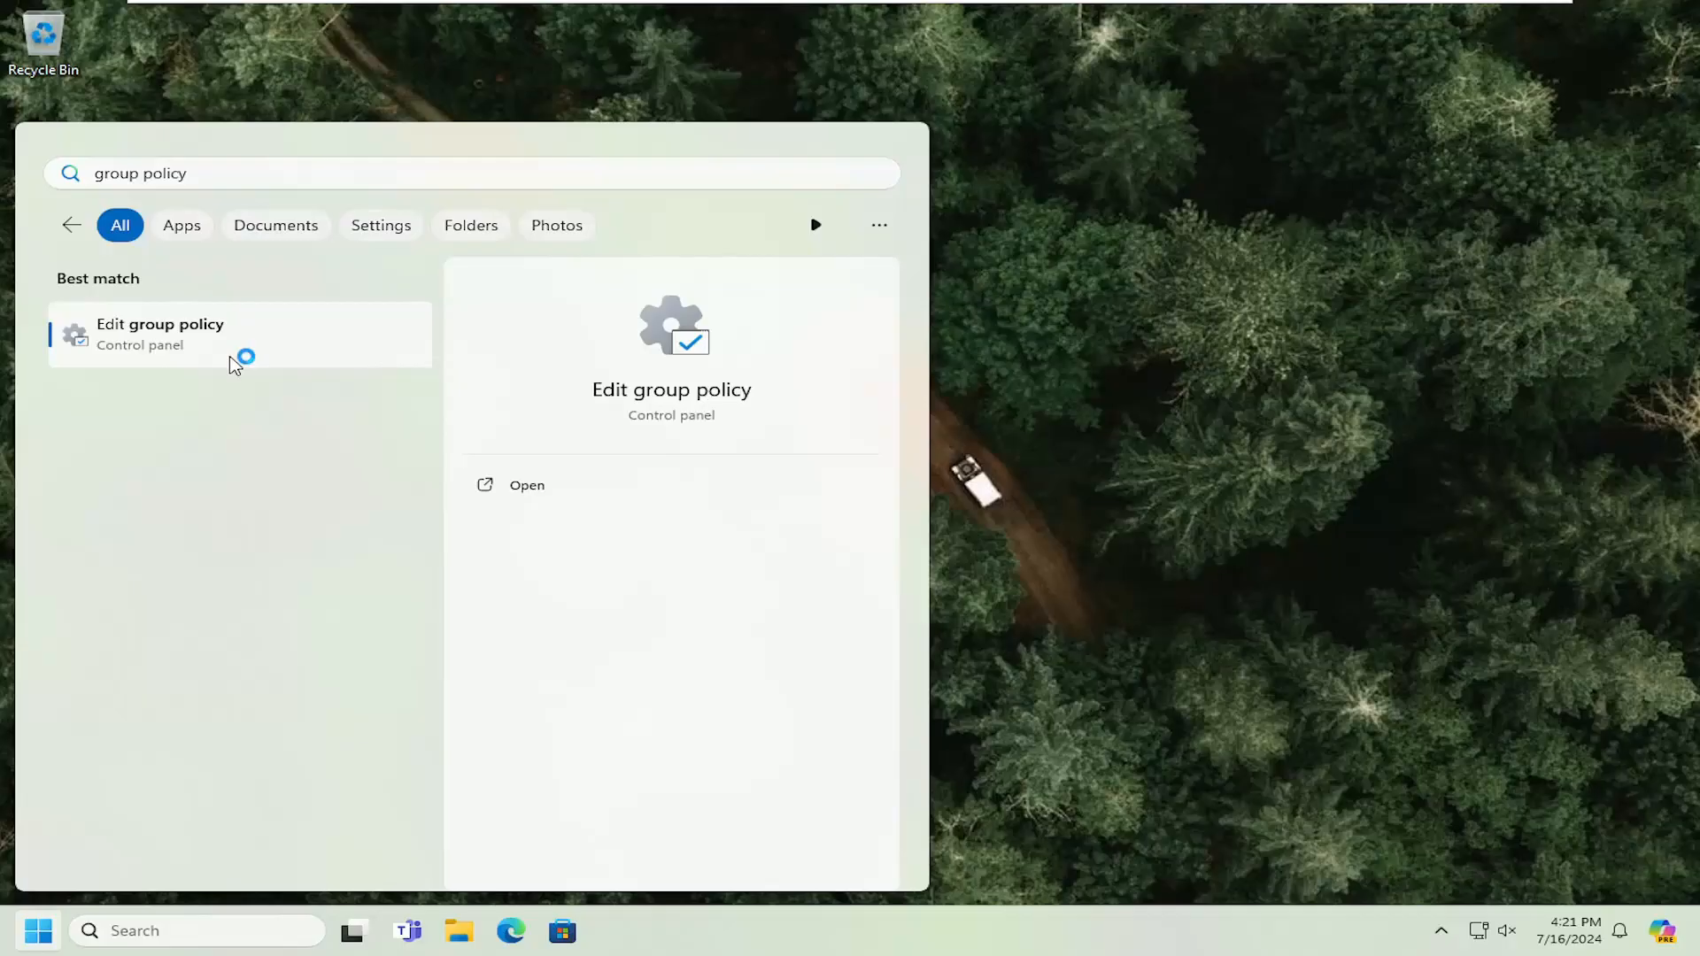
Step: Launch Edit group policy and navigate to Computer Configuration's Local Policies > Security Options
{"action": "left_click", "coordinate": [159, 334]}
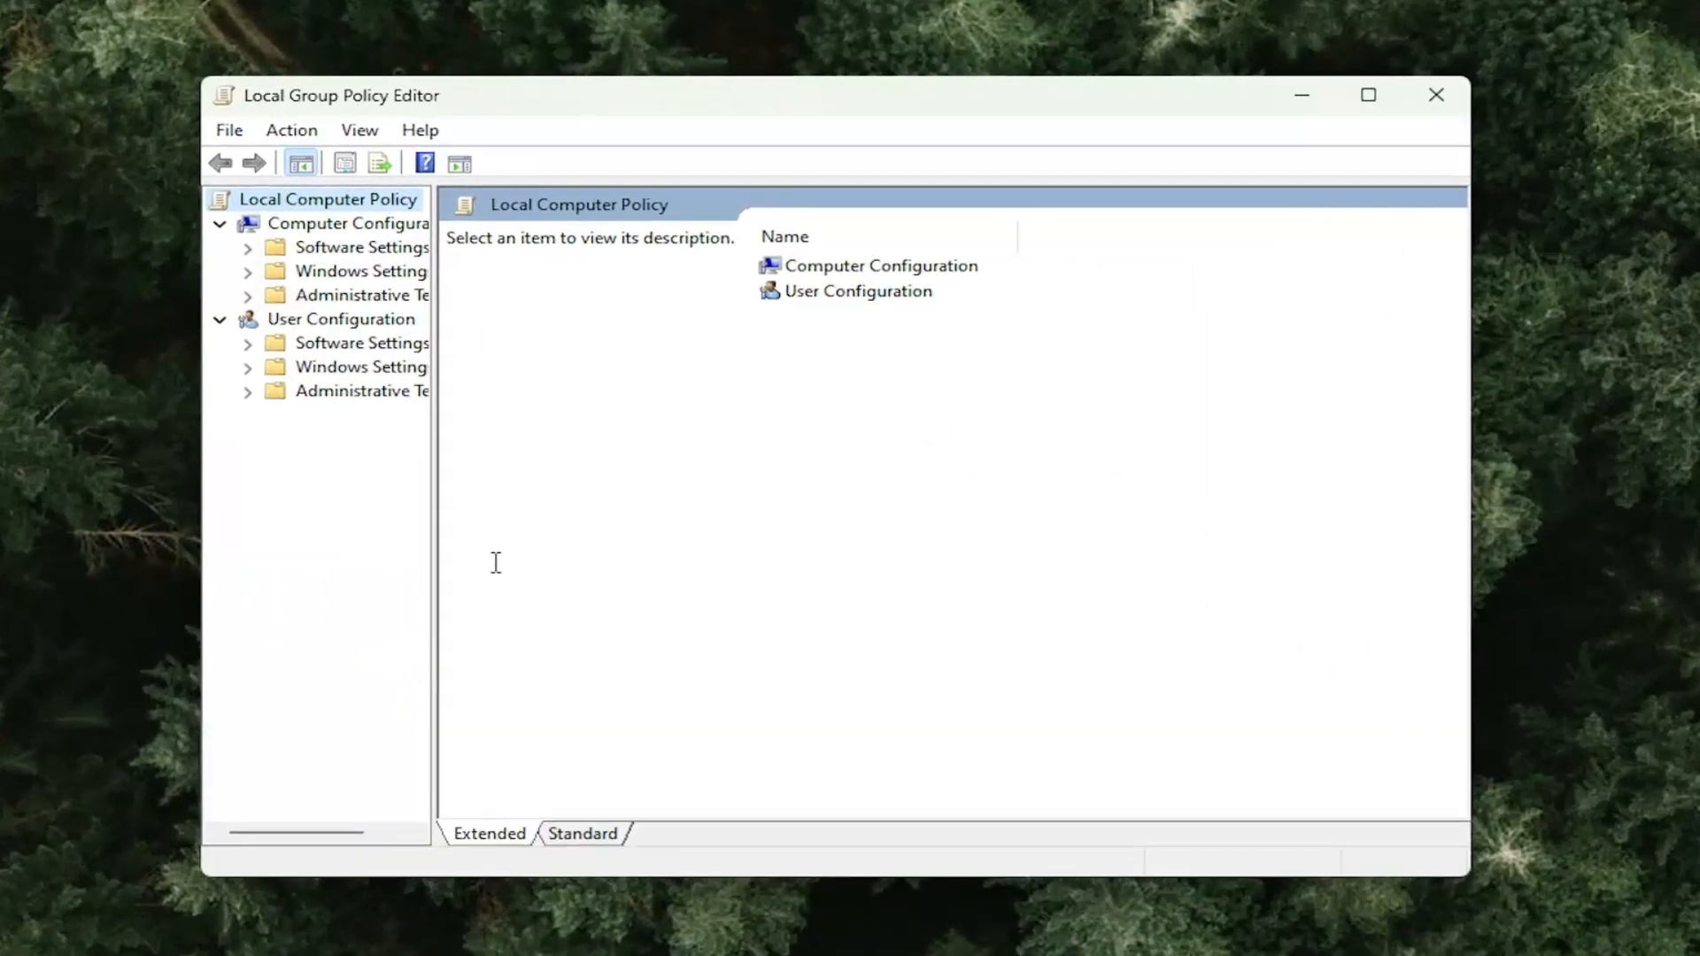
{"action": "left_click", "coordinate": [343, 224]}
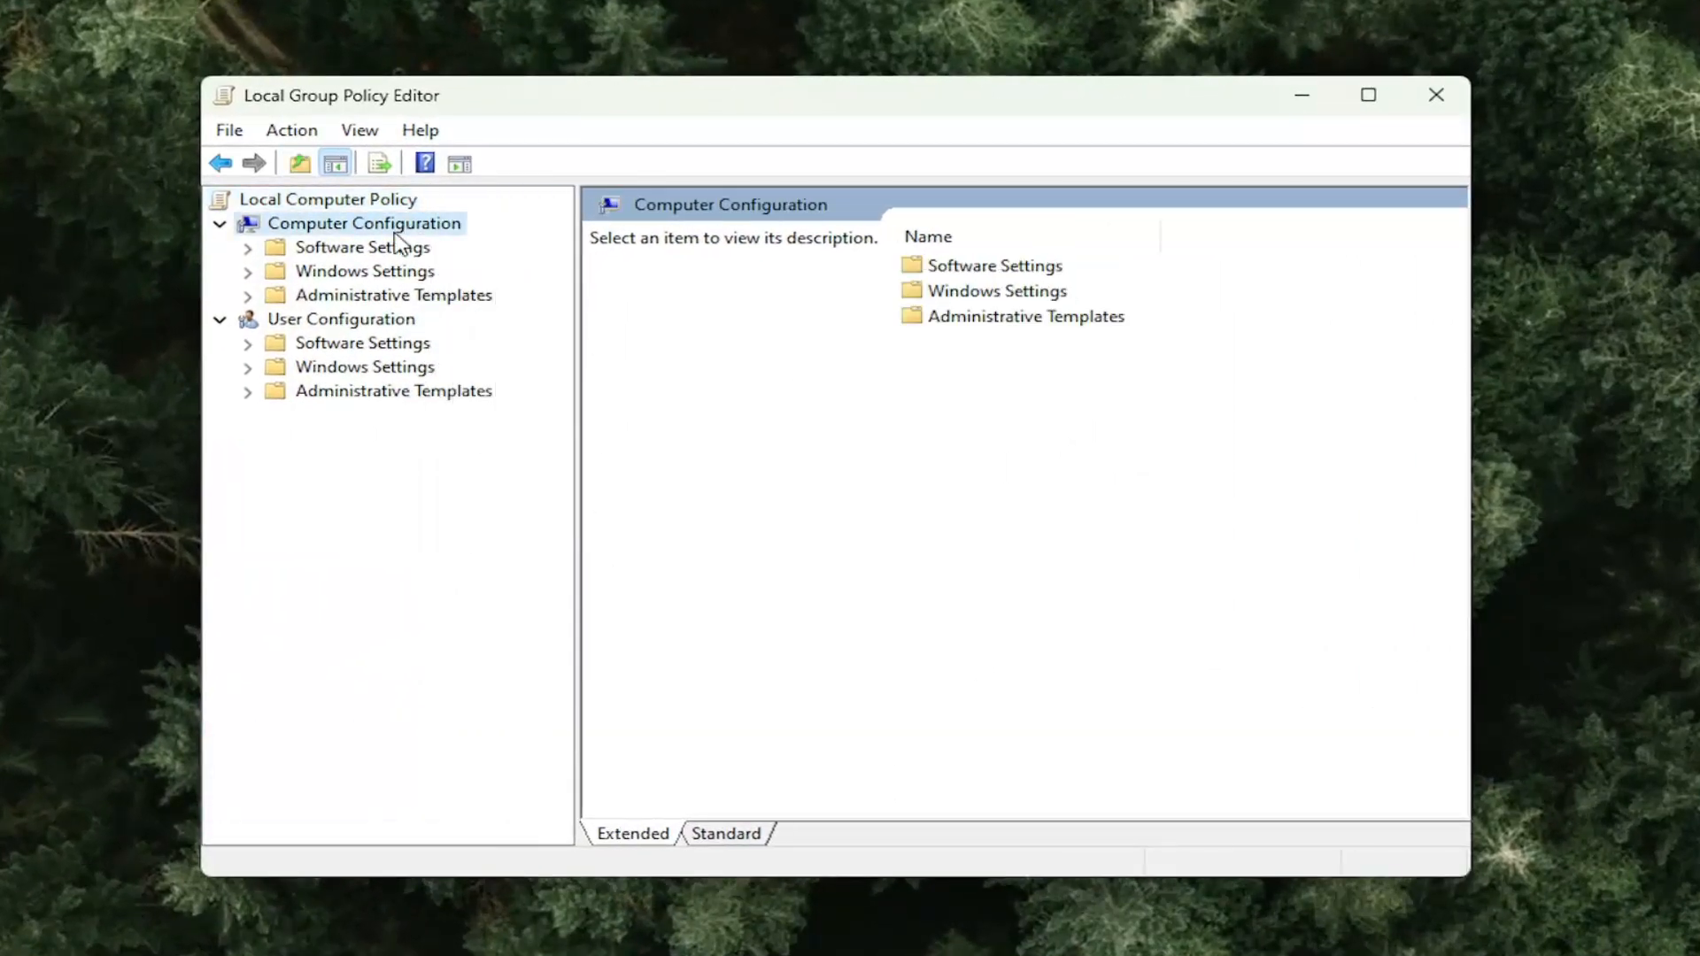
{"action": "mouse_move", "coordinate": [382, 294]}
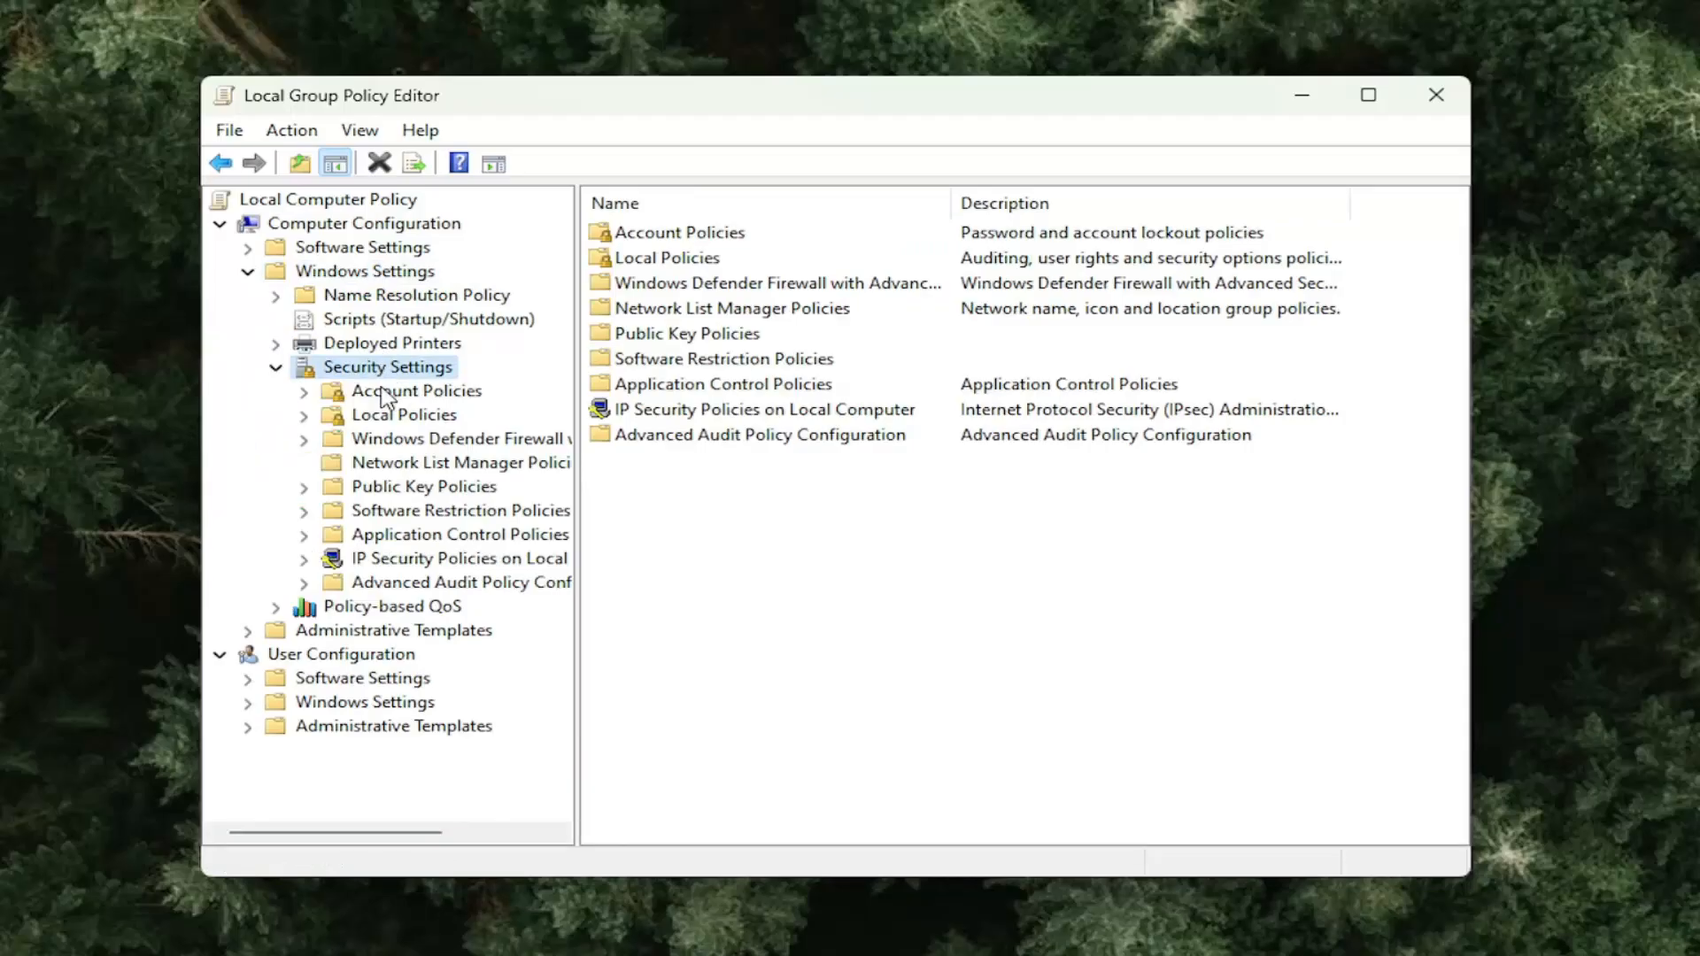
{"action": "left_click", "coordinate": [403, 415]}
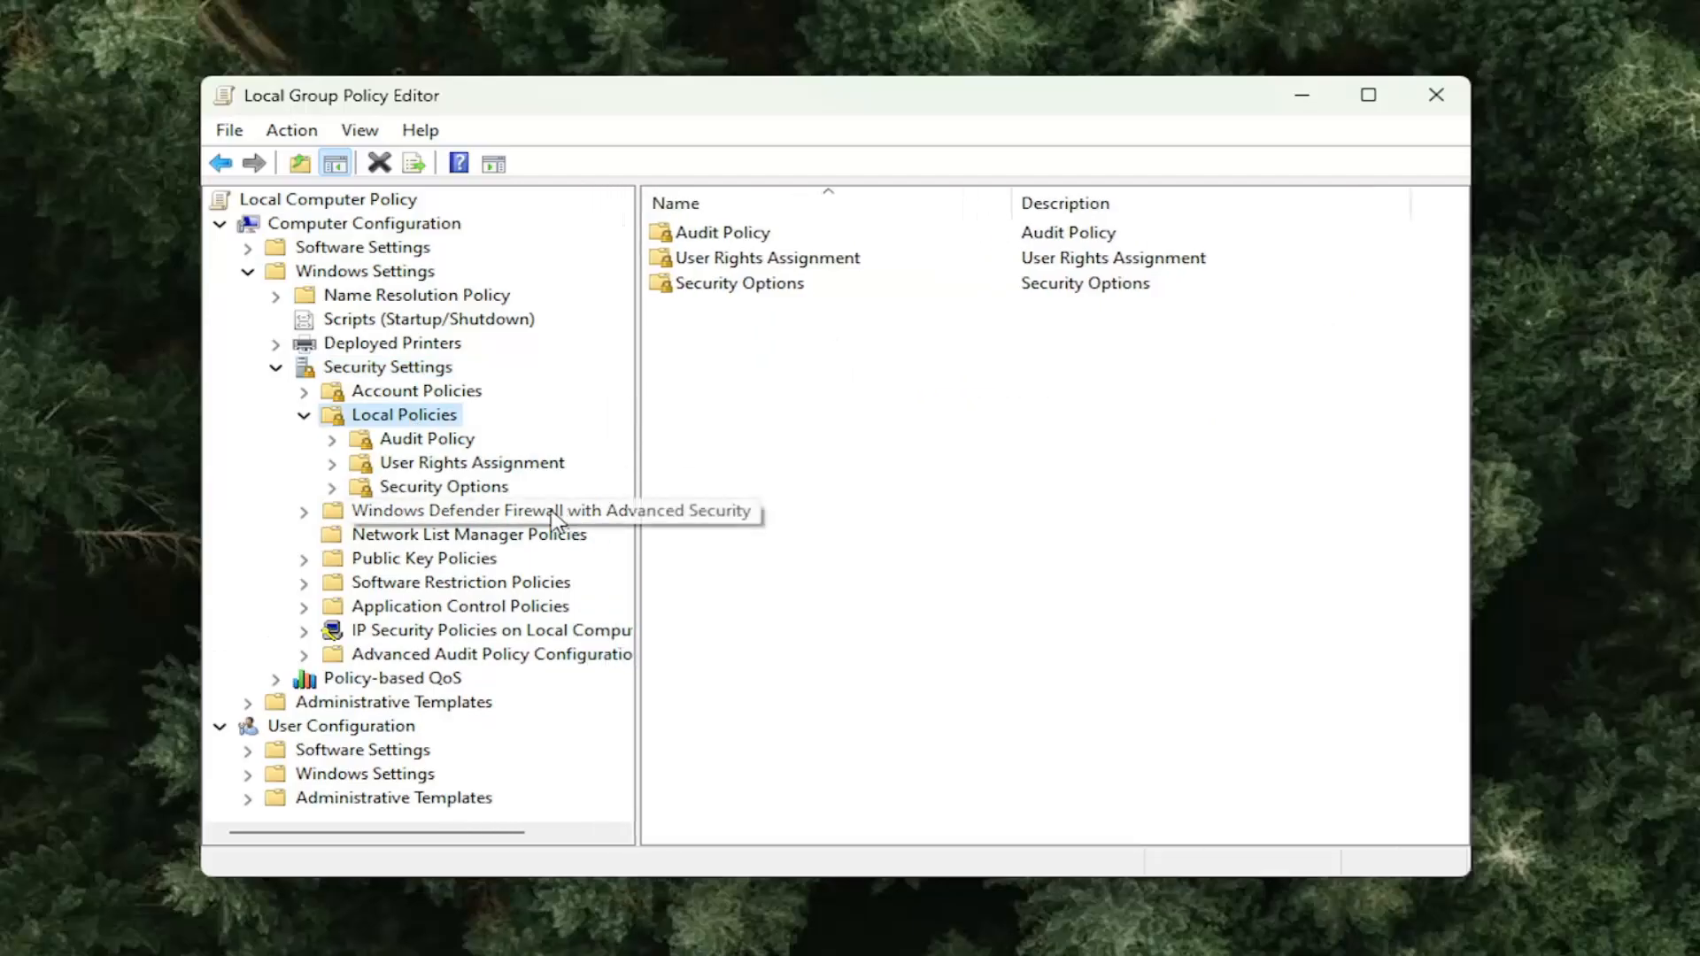
{"action": "left_click", "coordinate": [441, 486]}
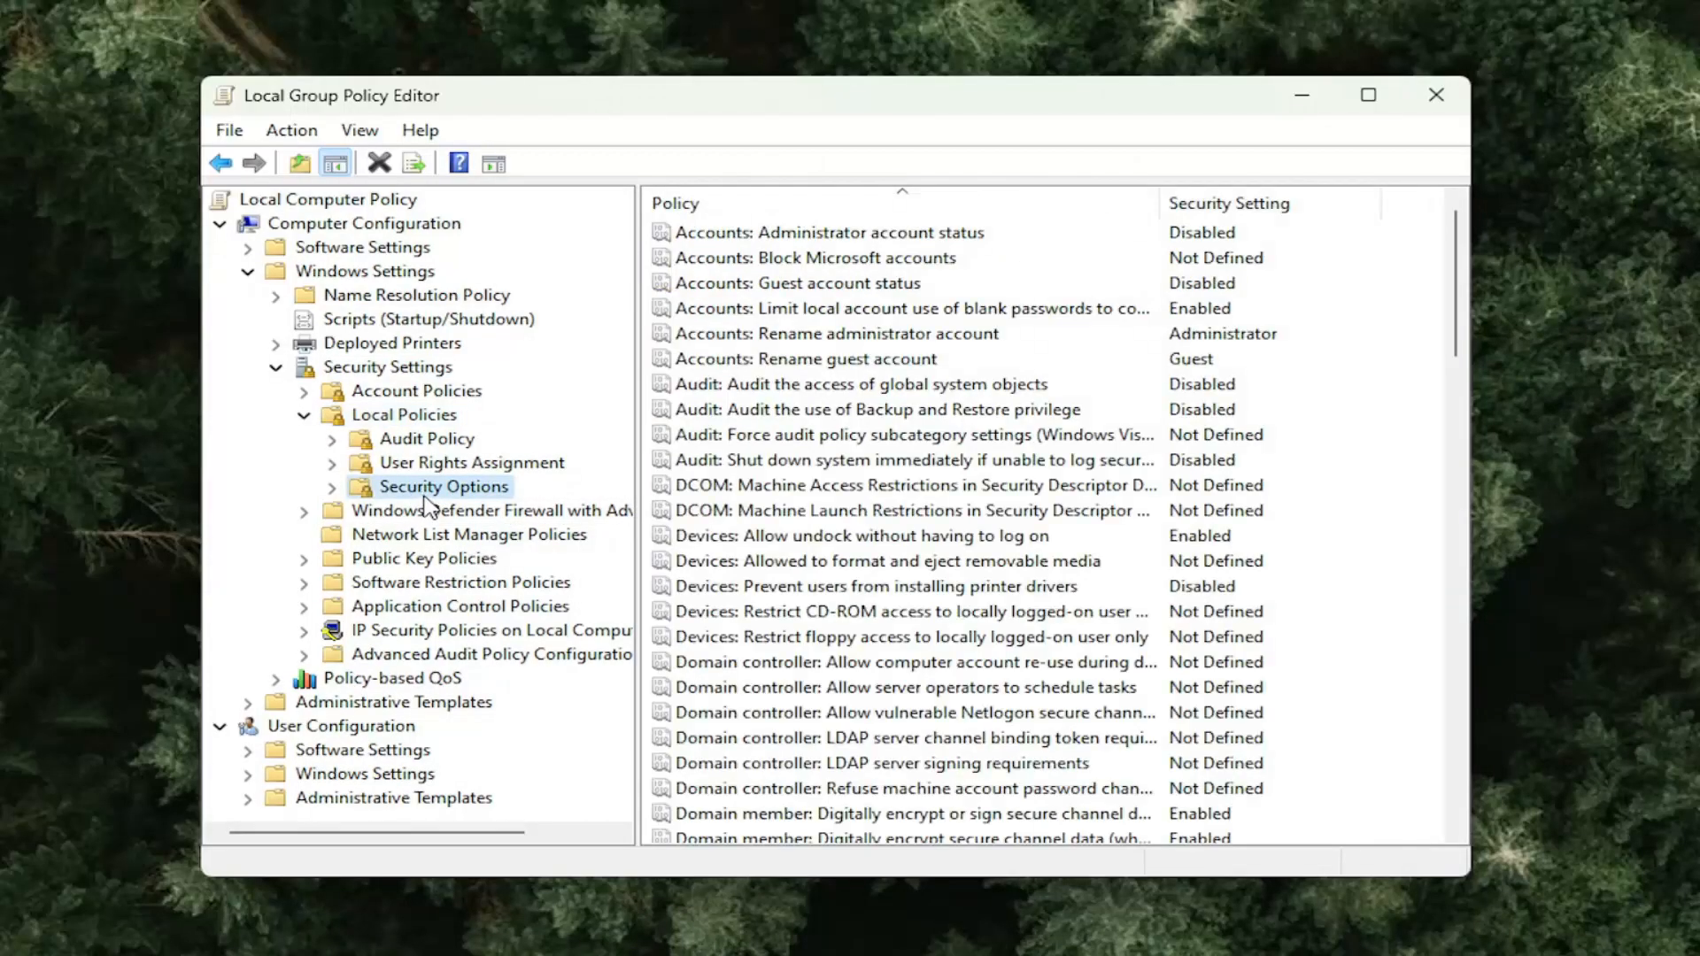
{"action": "mouse_move", "coordinate": [498, 514]}
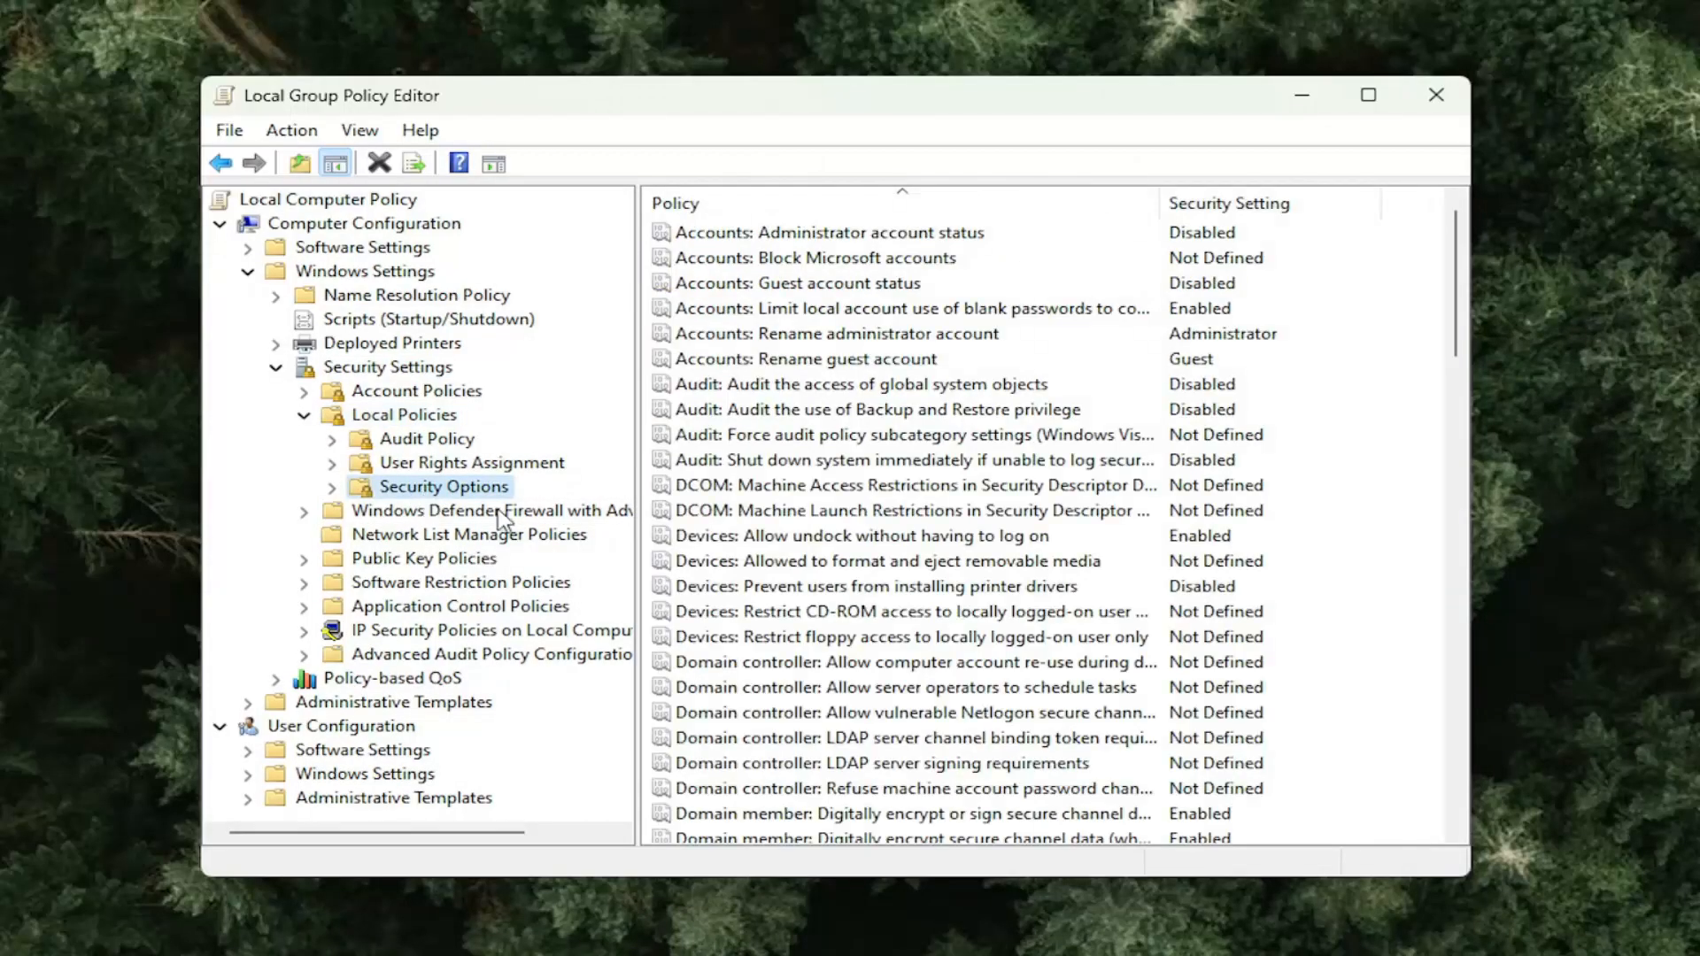
{"action": "mouse_move", "coordinate": [767, 353]}
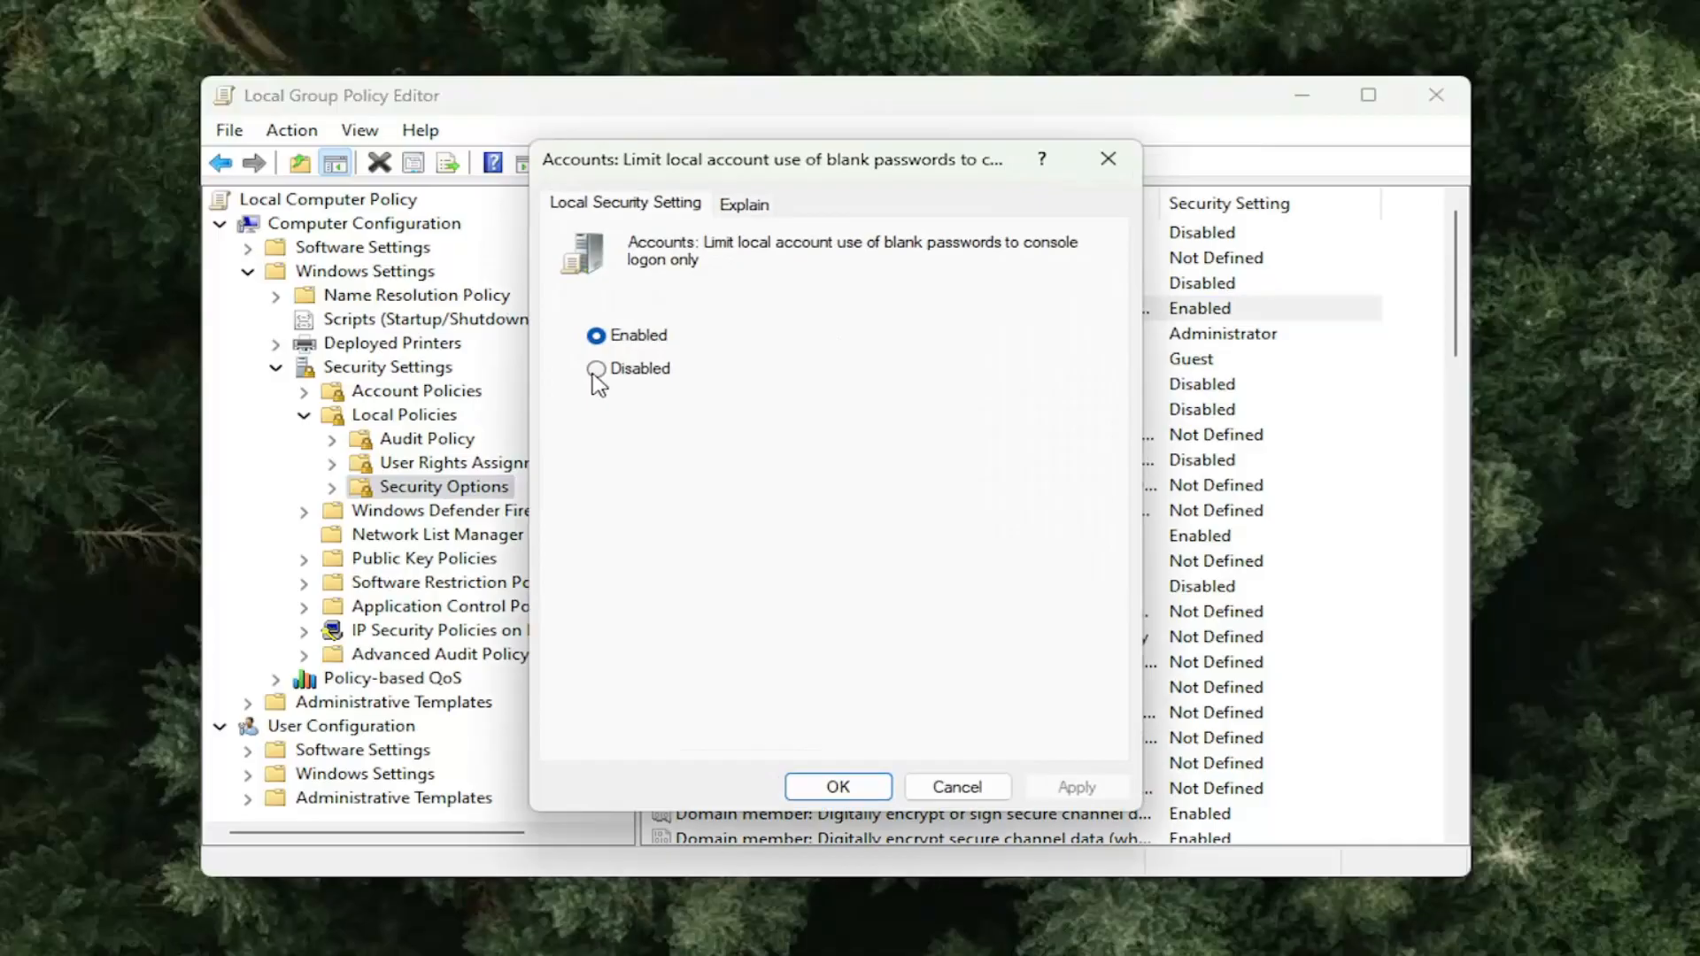
Step: Set the blank-password console logon limit to Disabled, then close the editor
{"action": "left_click", "coordinate": [593, 369]}
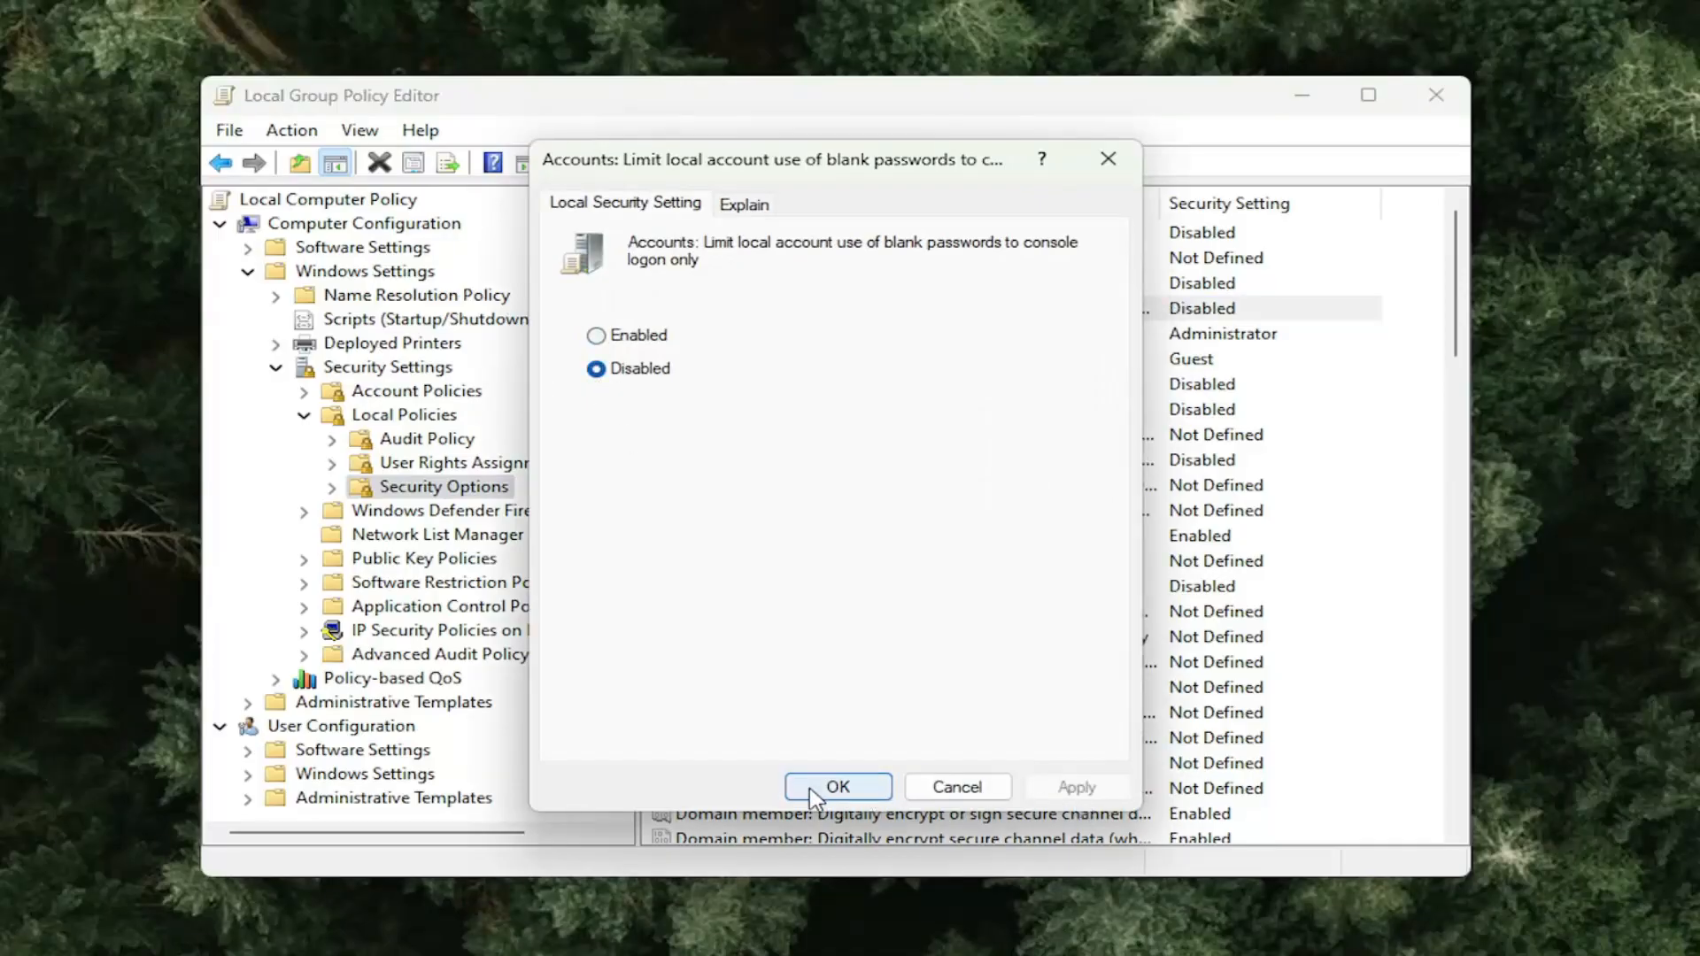
{"action": "left_click", "coordinate": [838, 786]}
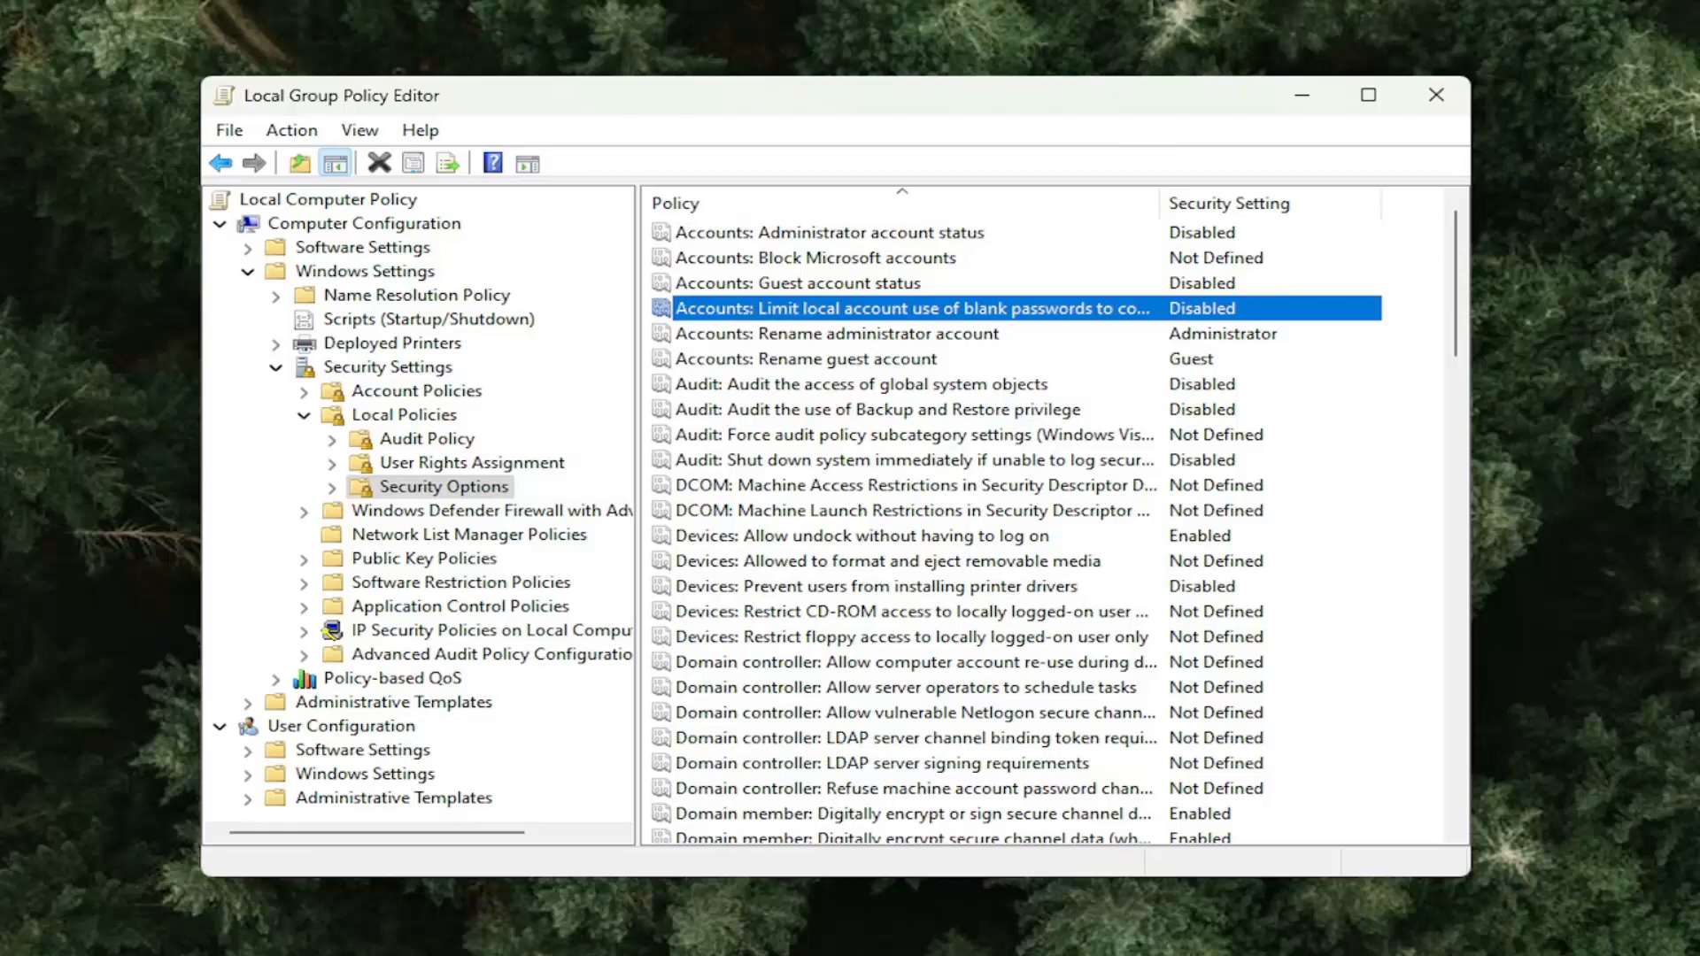
{"action": "mouse_move", "coordinate": [1466, 107]}
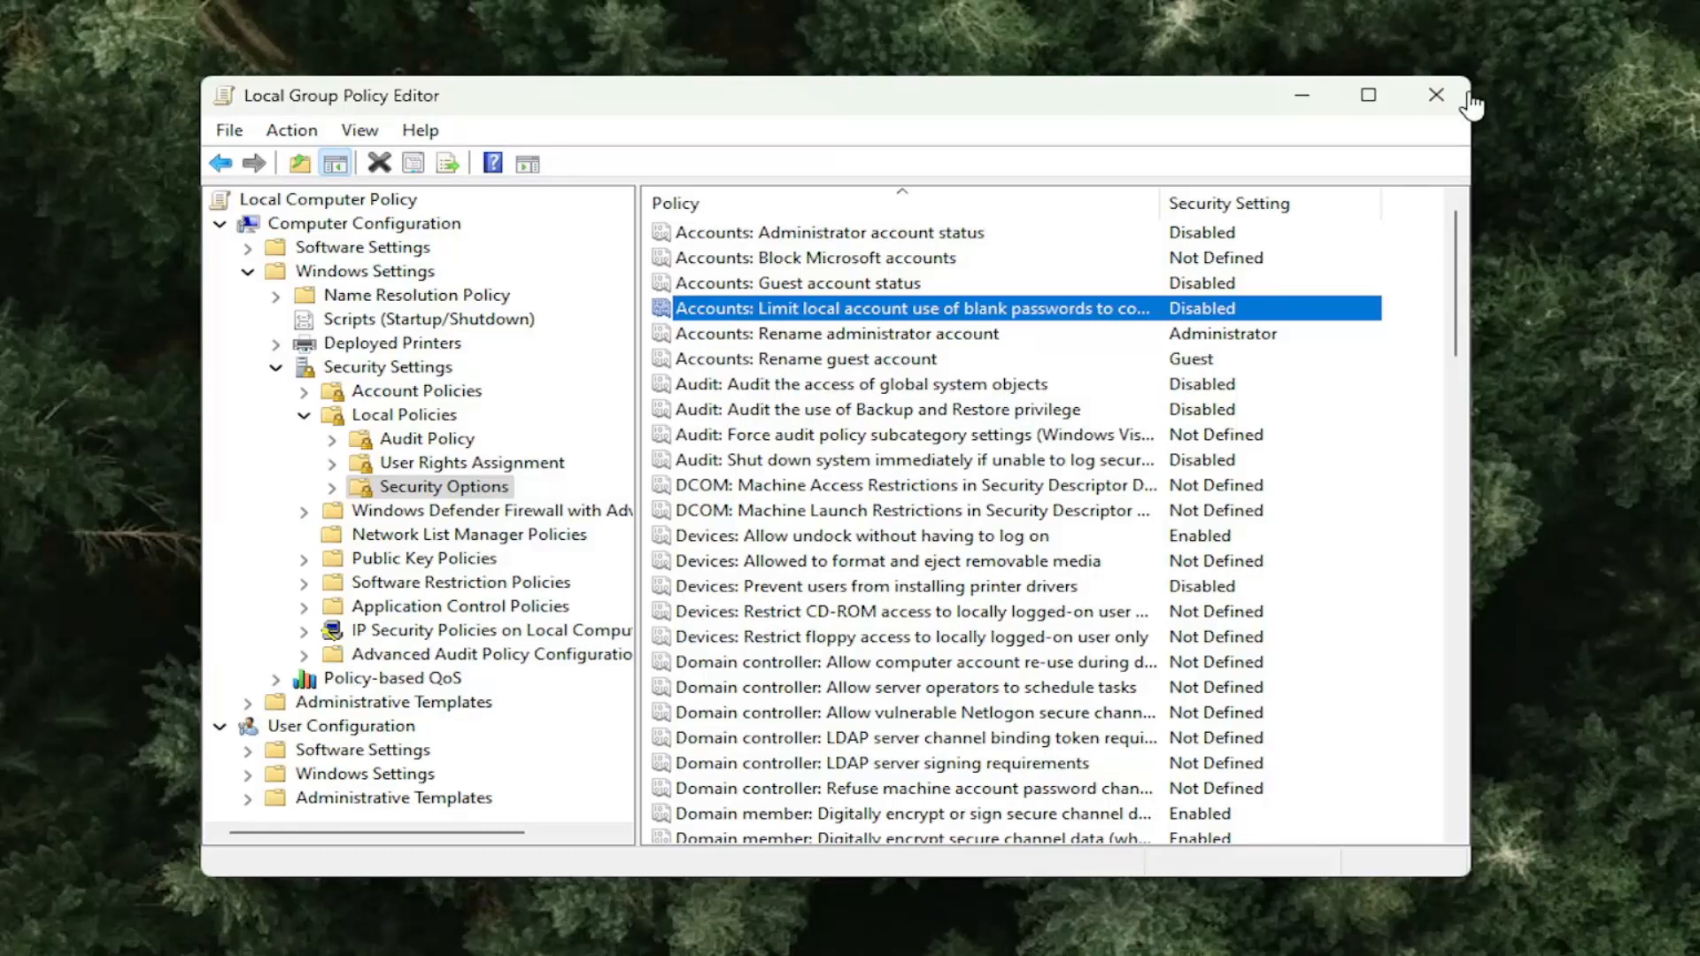
{"action": "left_click", "coordinate": [1430, 95]}
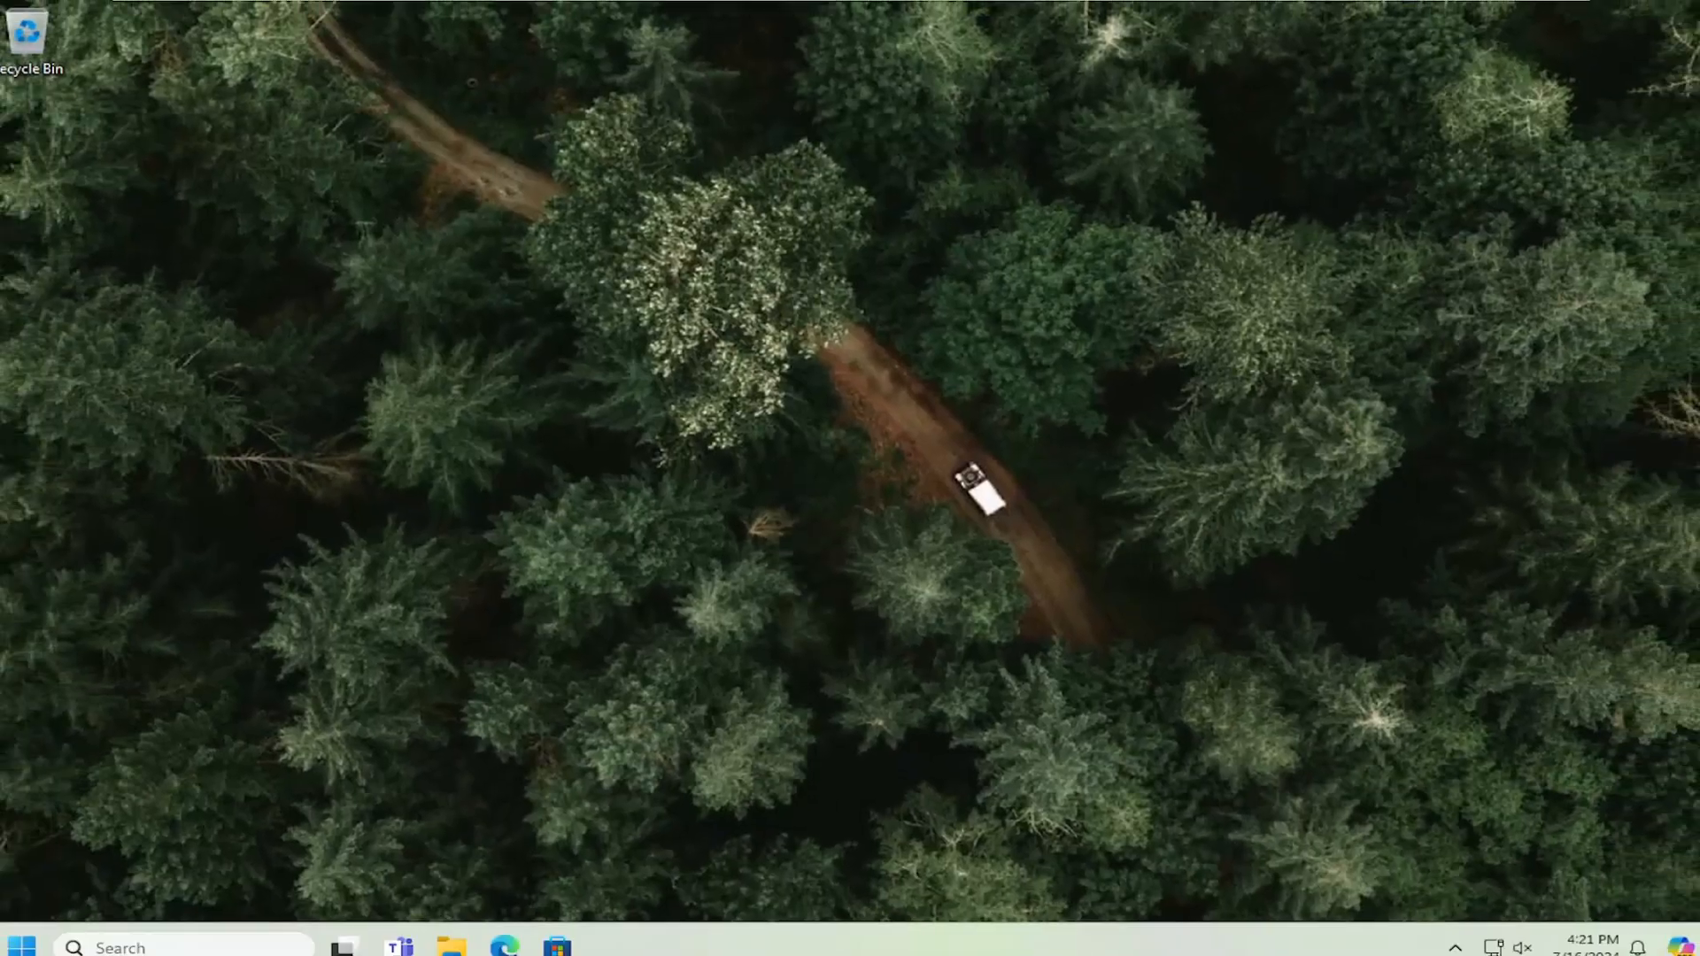
Step: Launch Control Panel from the Start menu
{"action": "left_click", "coordinate": [24, 942]}
{"action": "type", "text": "control panel"}
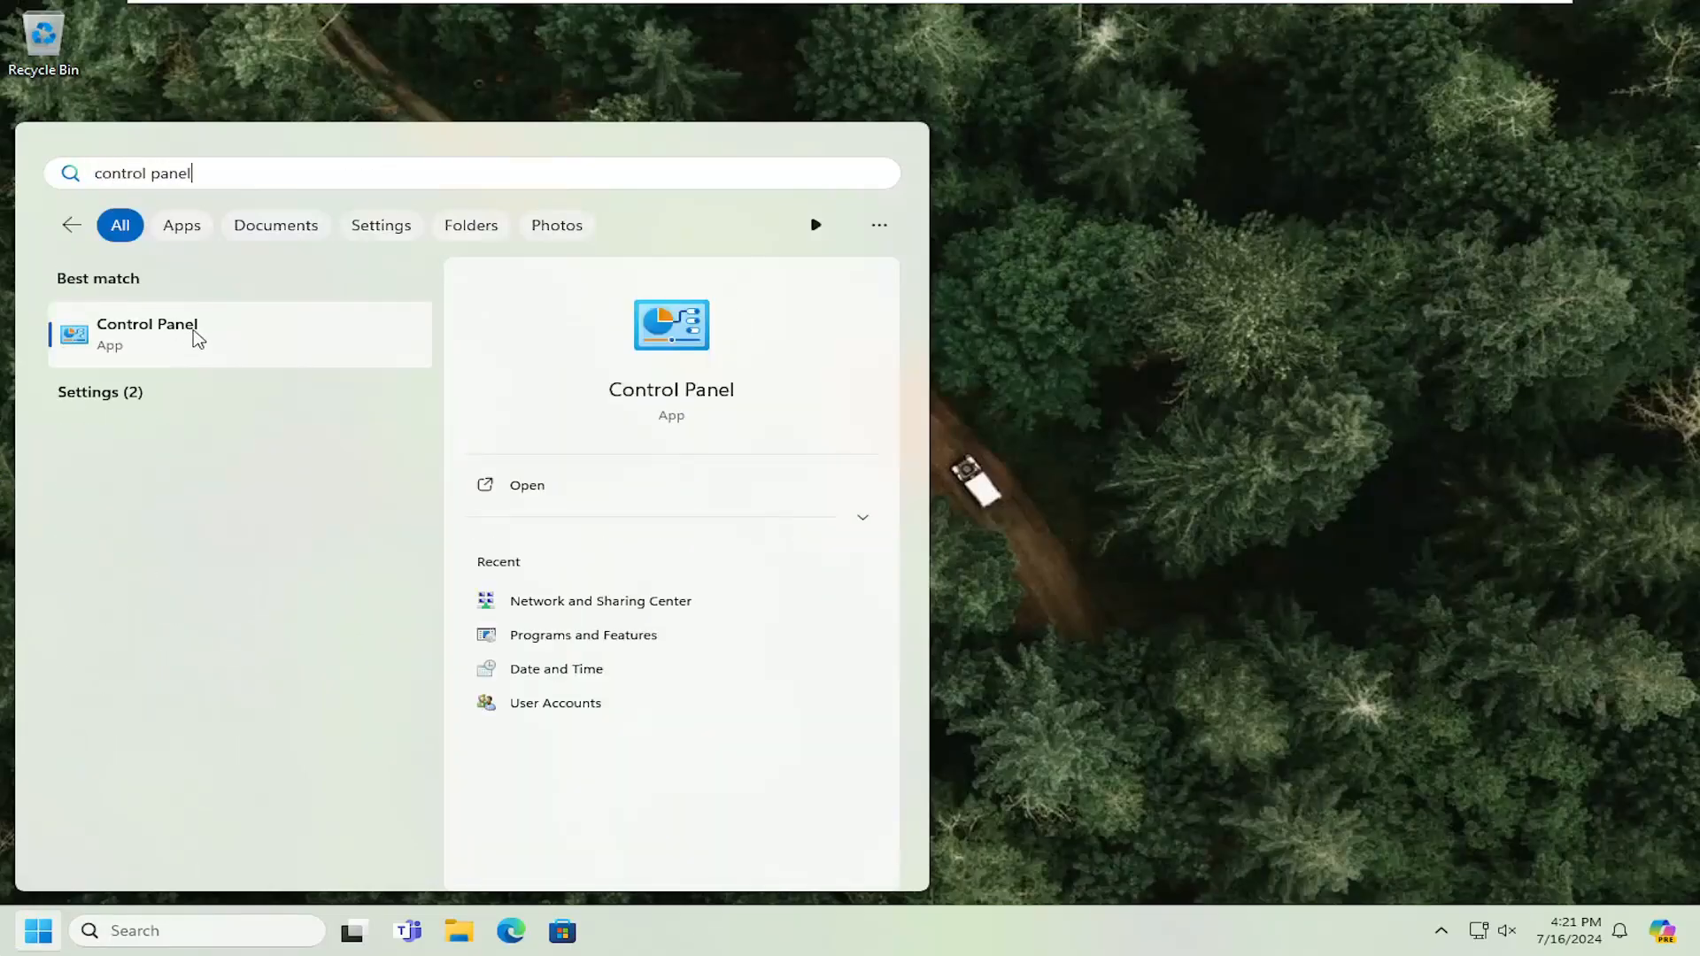
{"action": "left_click", "coordinate": [147, 334]}
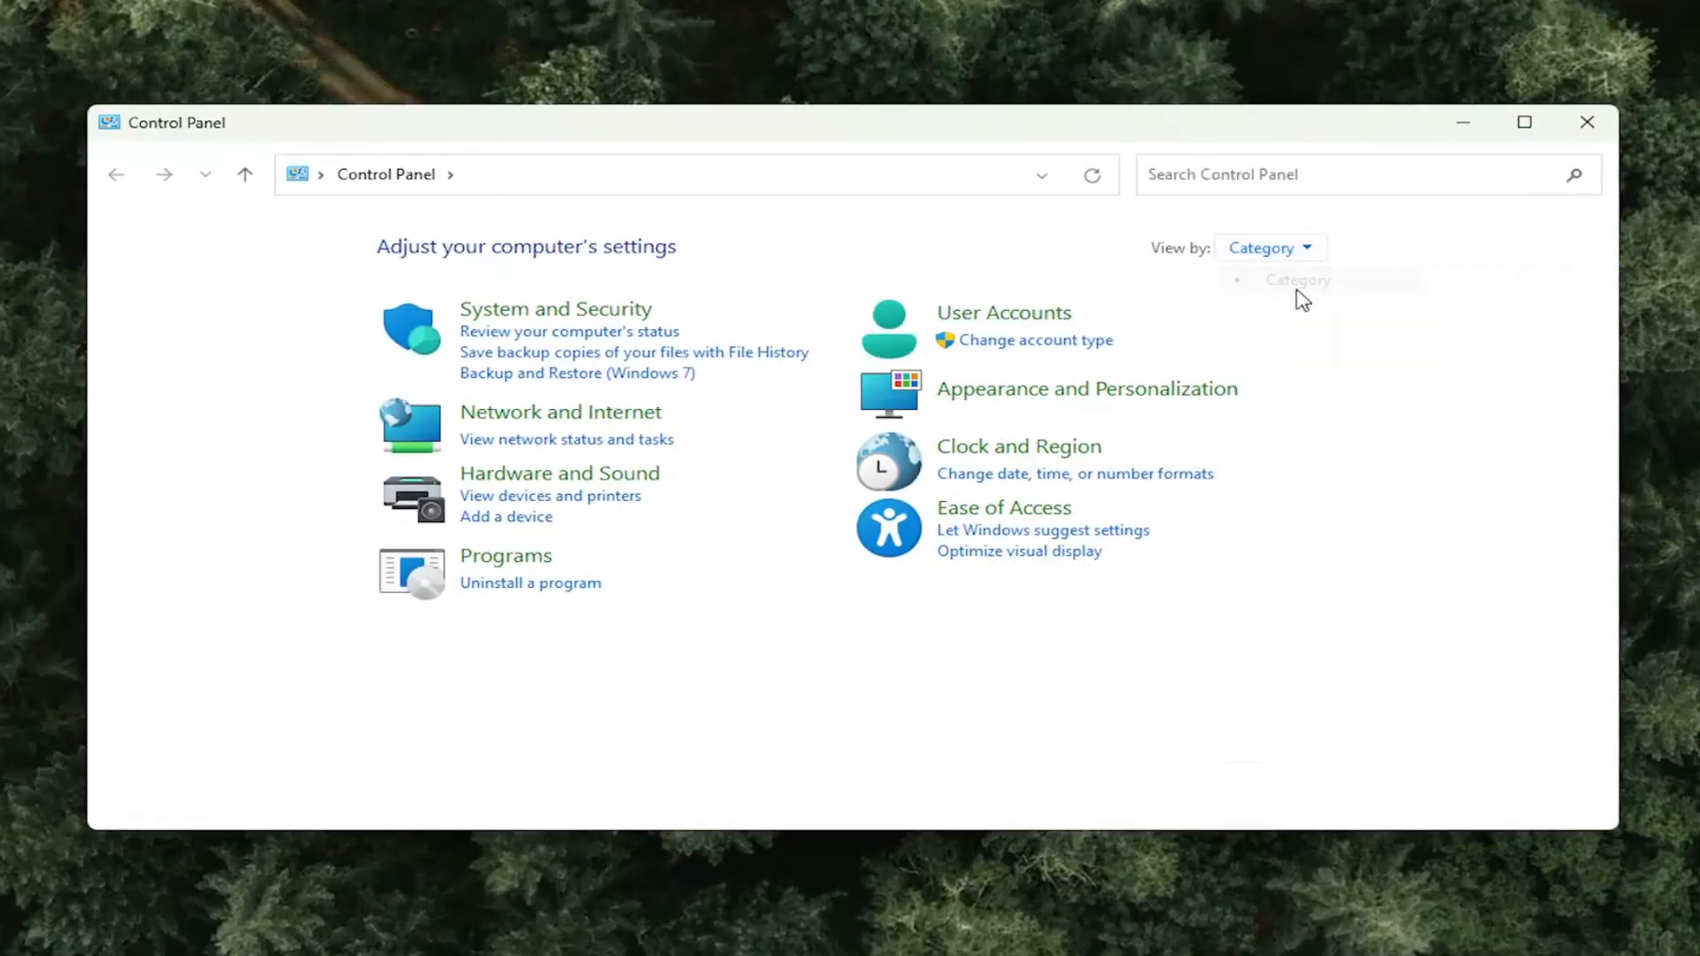
{"action": "mouse_move", "coordinate": [565, 316]}
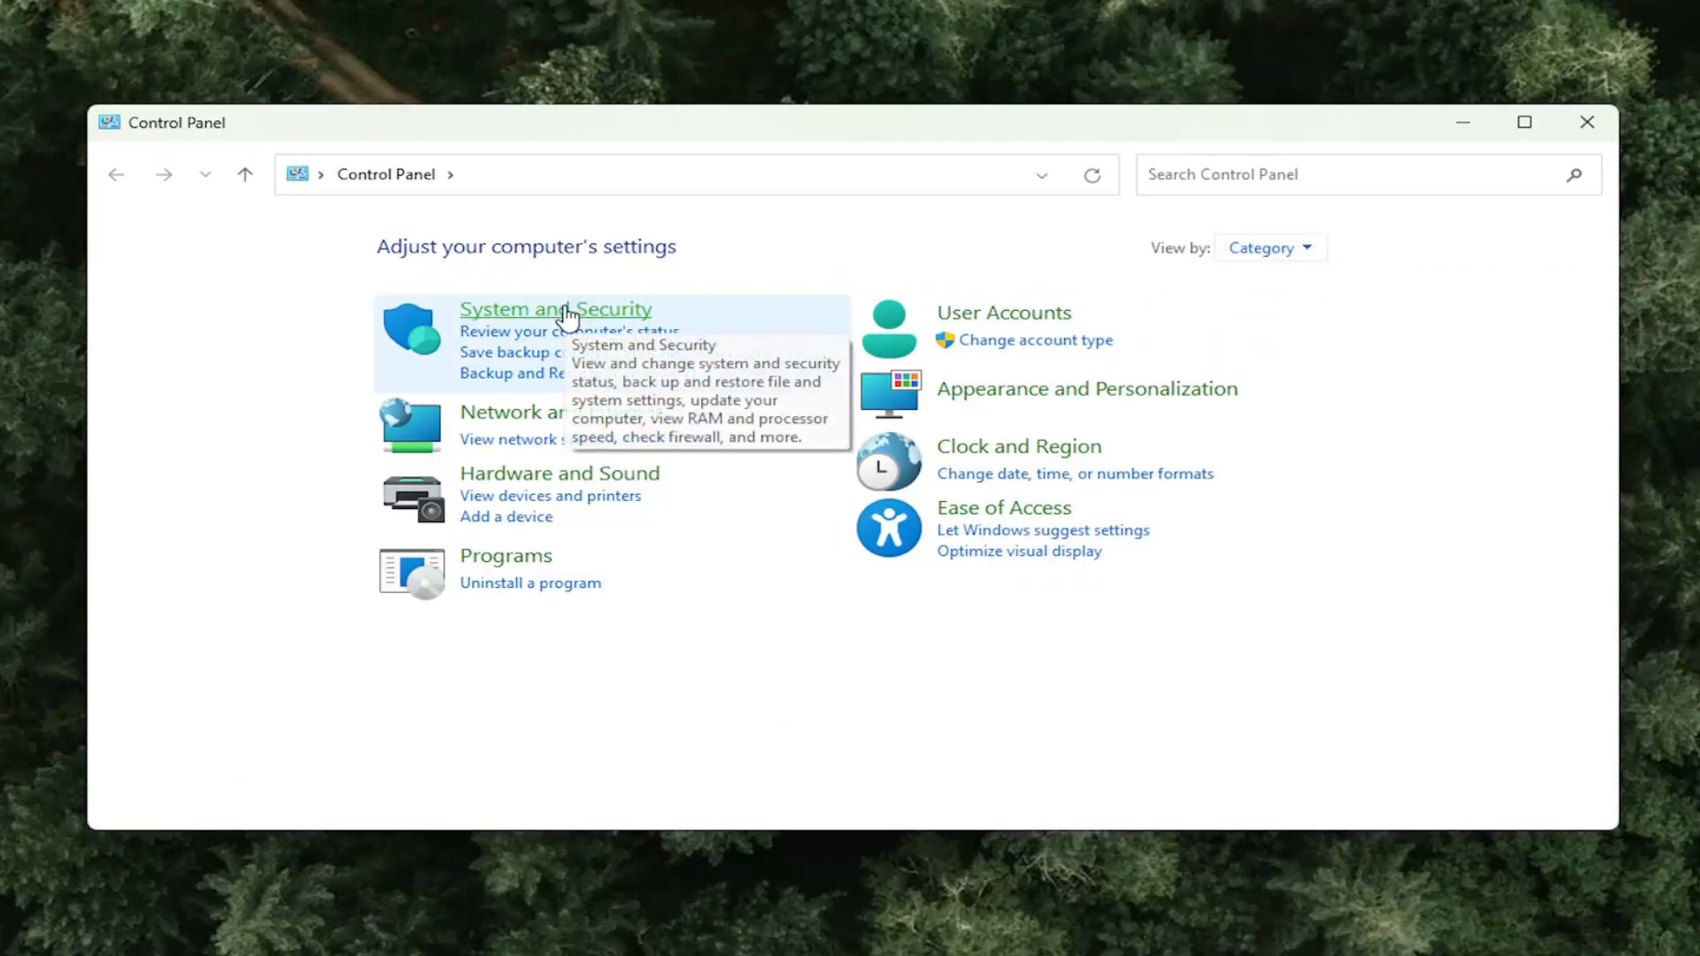
Step: Go to the System and Security category in Control Panel
{"action": "left_click", "coordinate": [555, 309]}
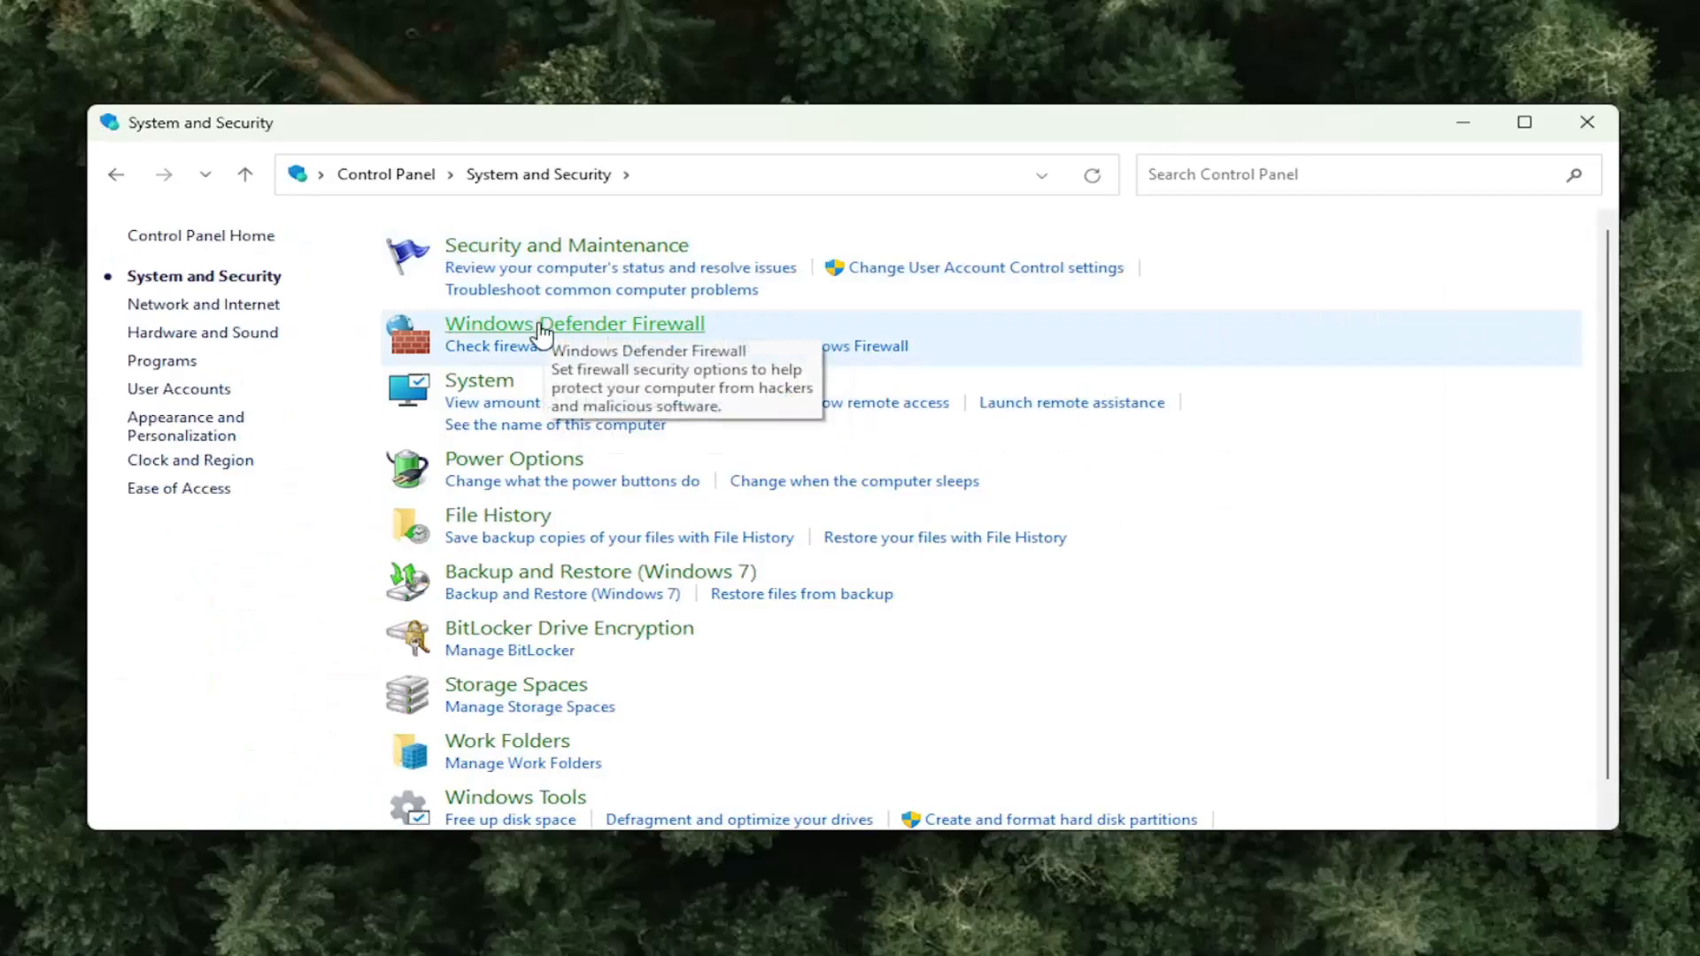
{"action": "mouse_move", "coordinate": [556, 409]}
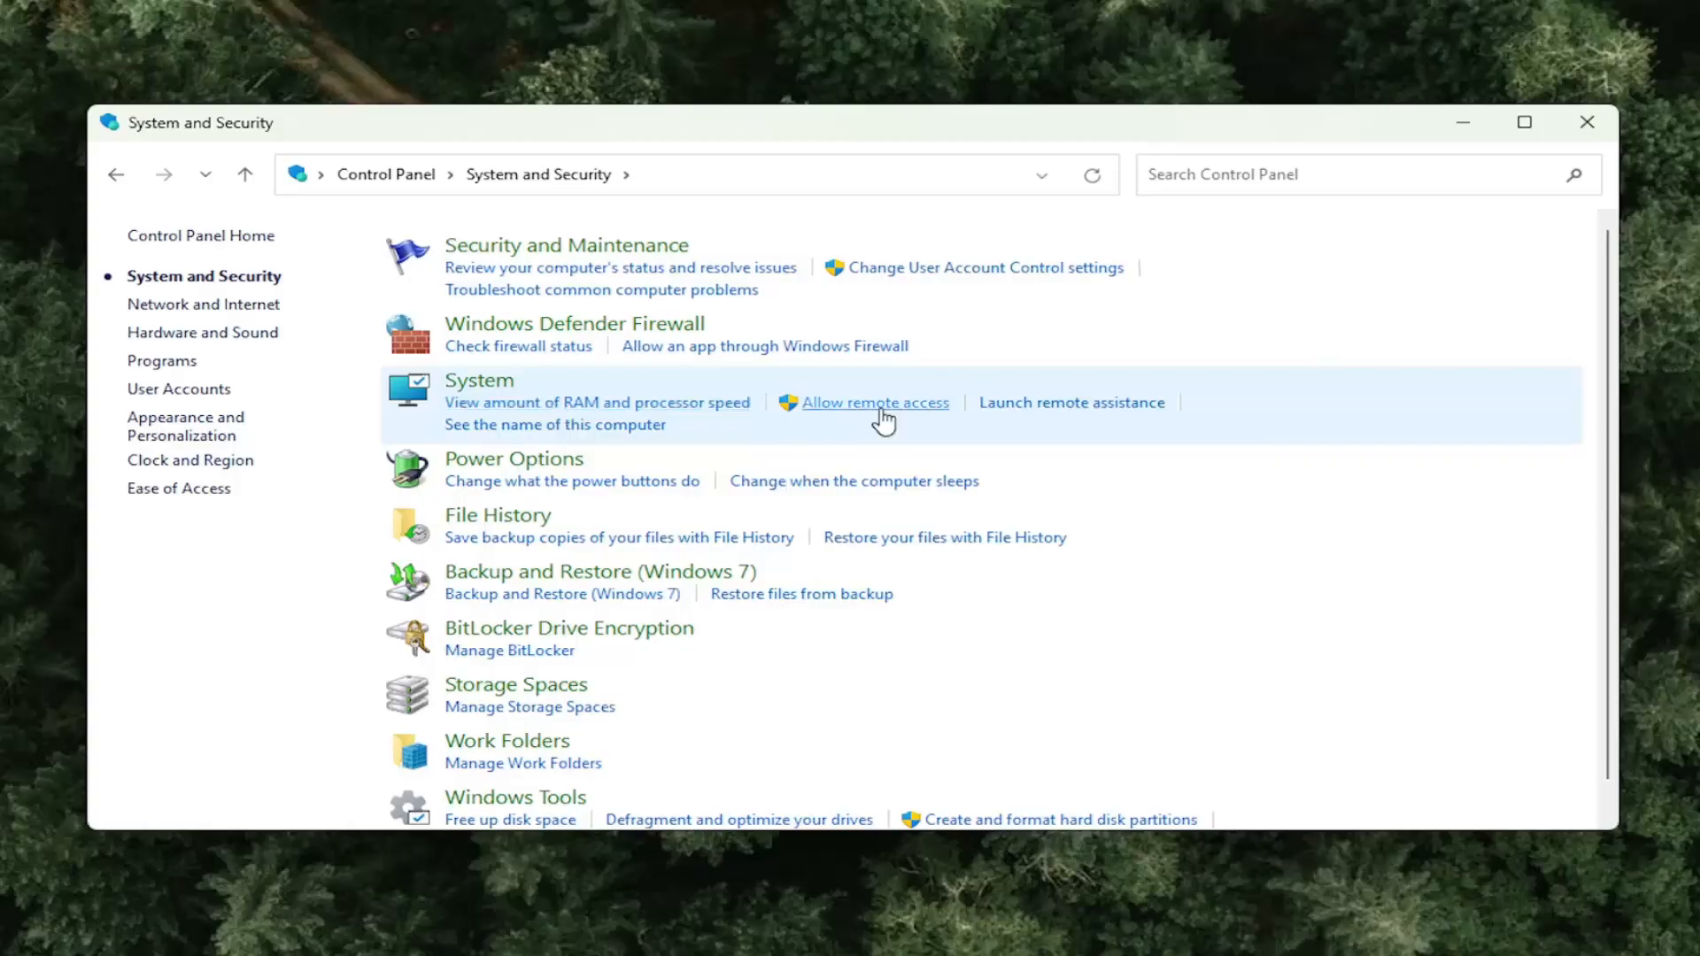
Step: In System Properties' Remote tab, allow remote connections to this computer and confirm
{"action": "left_click", "coordinate": [876, 403]}
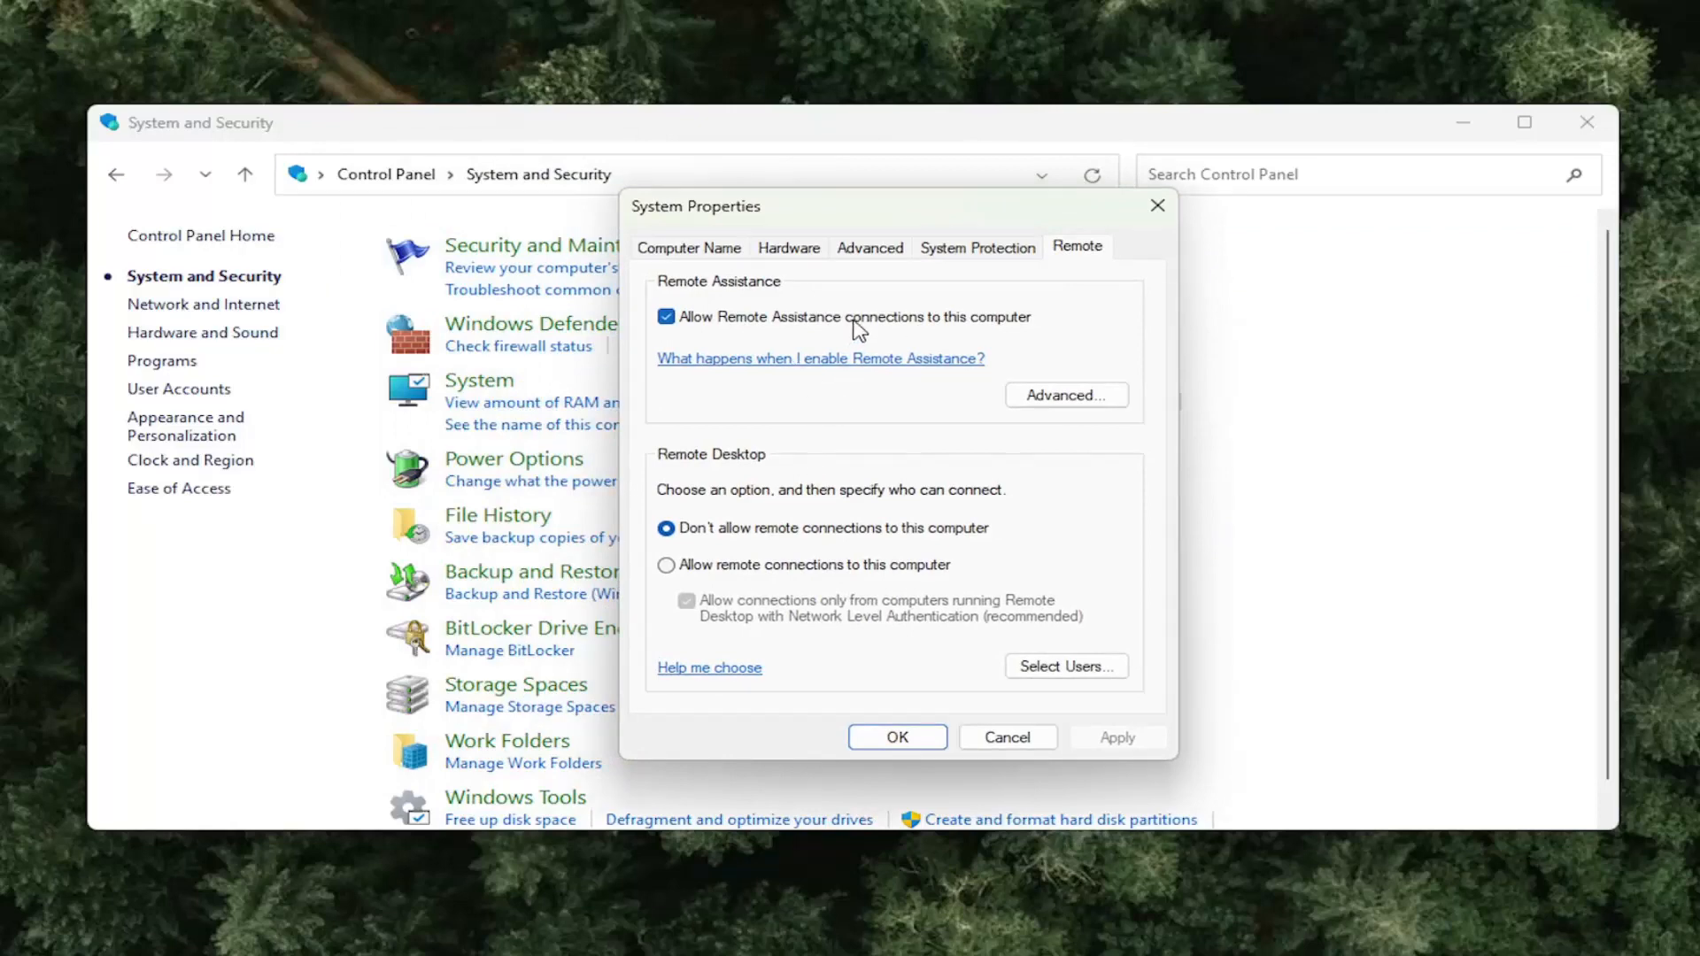
{"action": "mouse_move", "coordinate": [725, 315]}
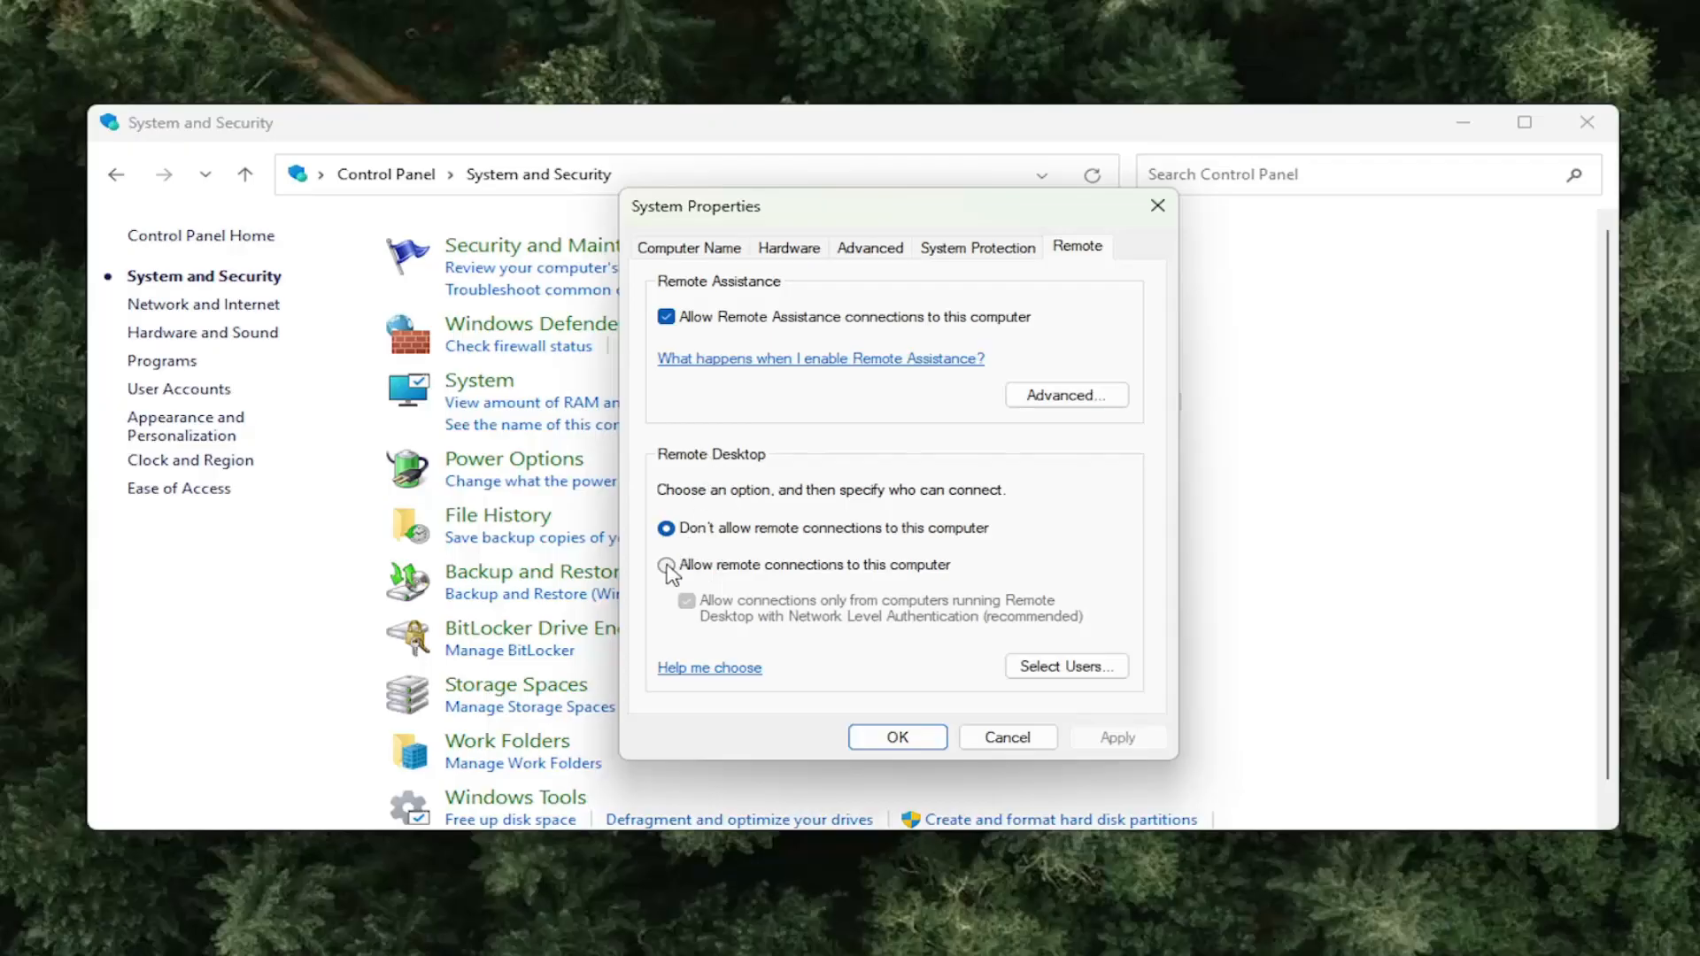
{"action": "left_click", "coordinate": [665, 565]}
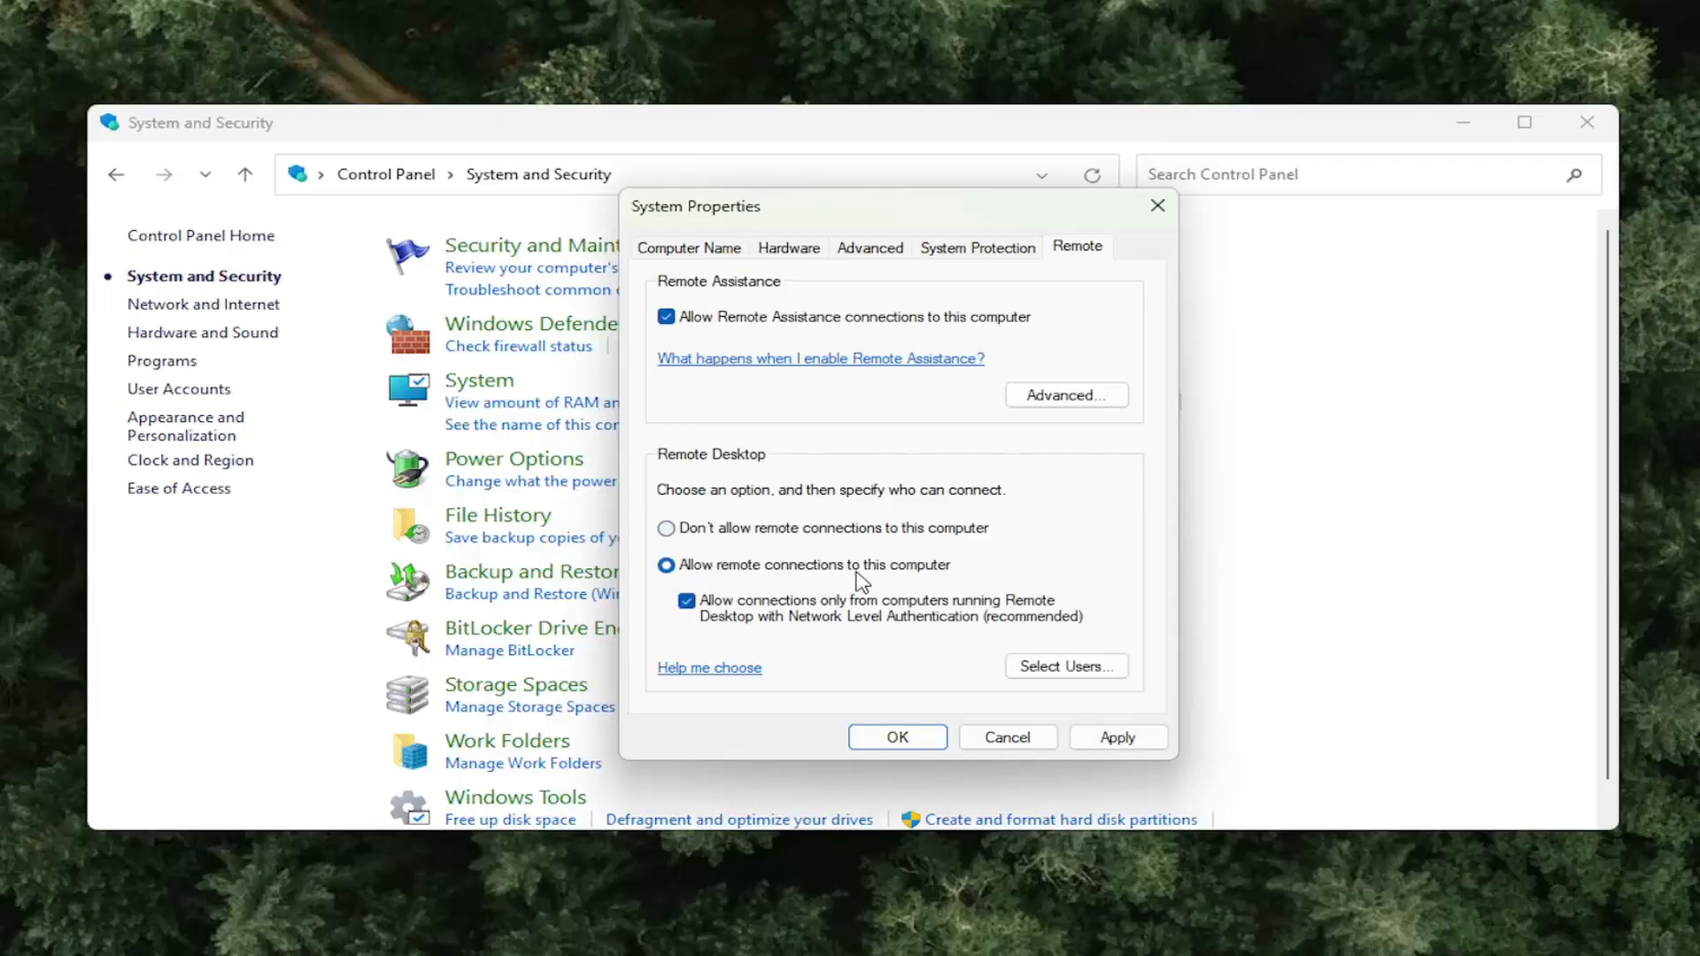
{"action": "left_click", "coordinate": [1118, 736]}
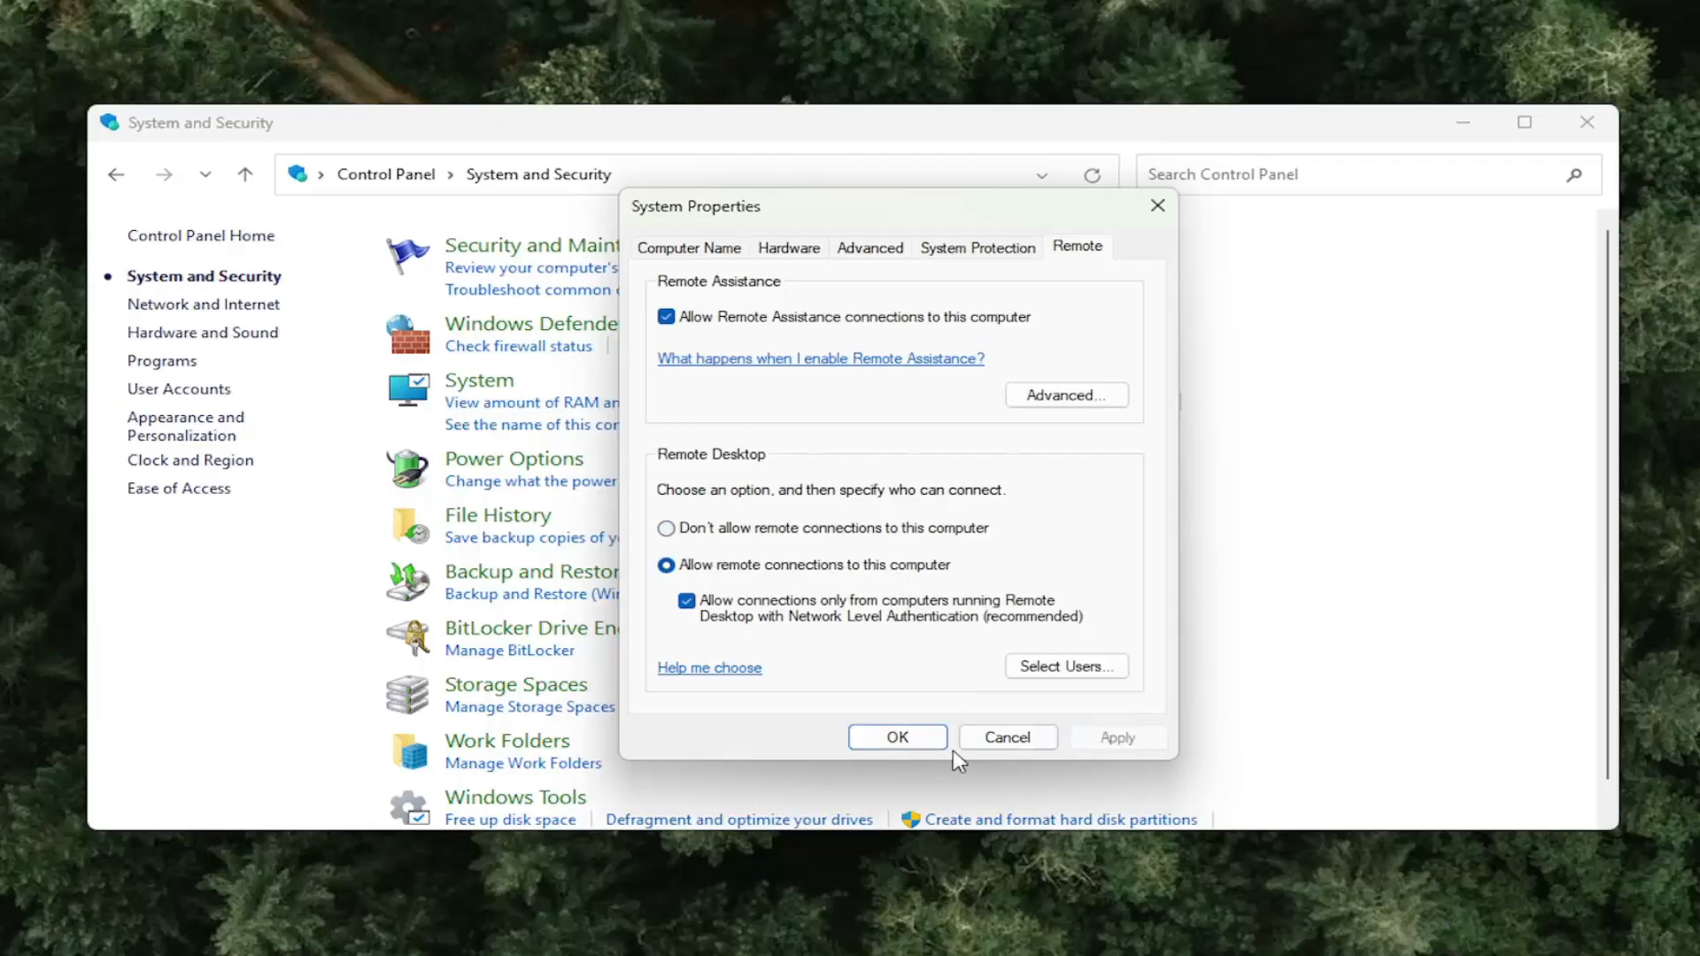
{"action": "left_click", "coordinate": [898, 737]}
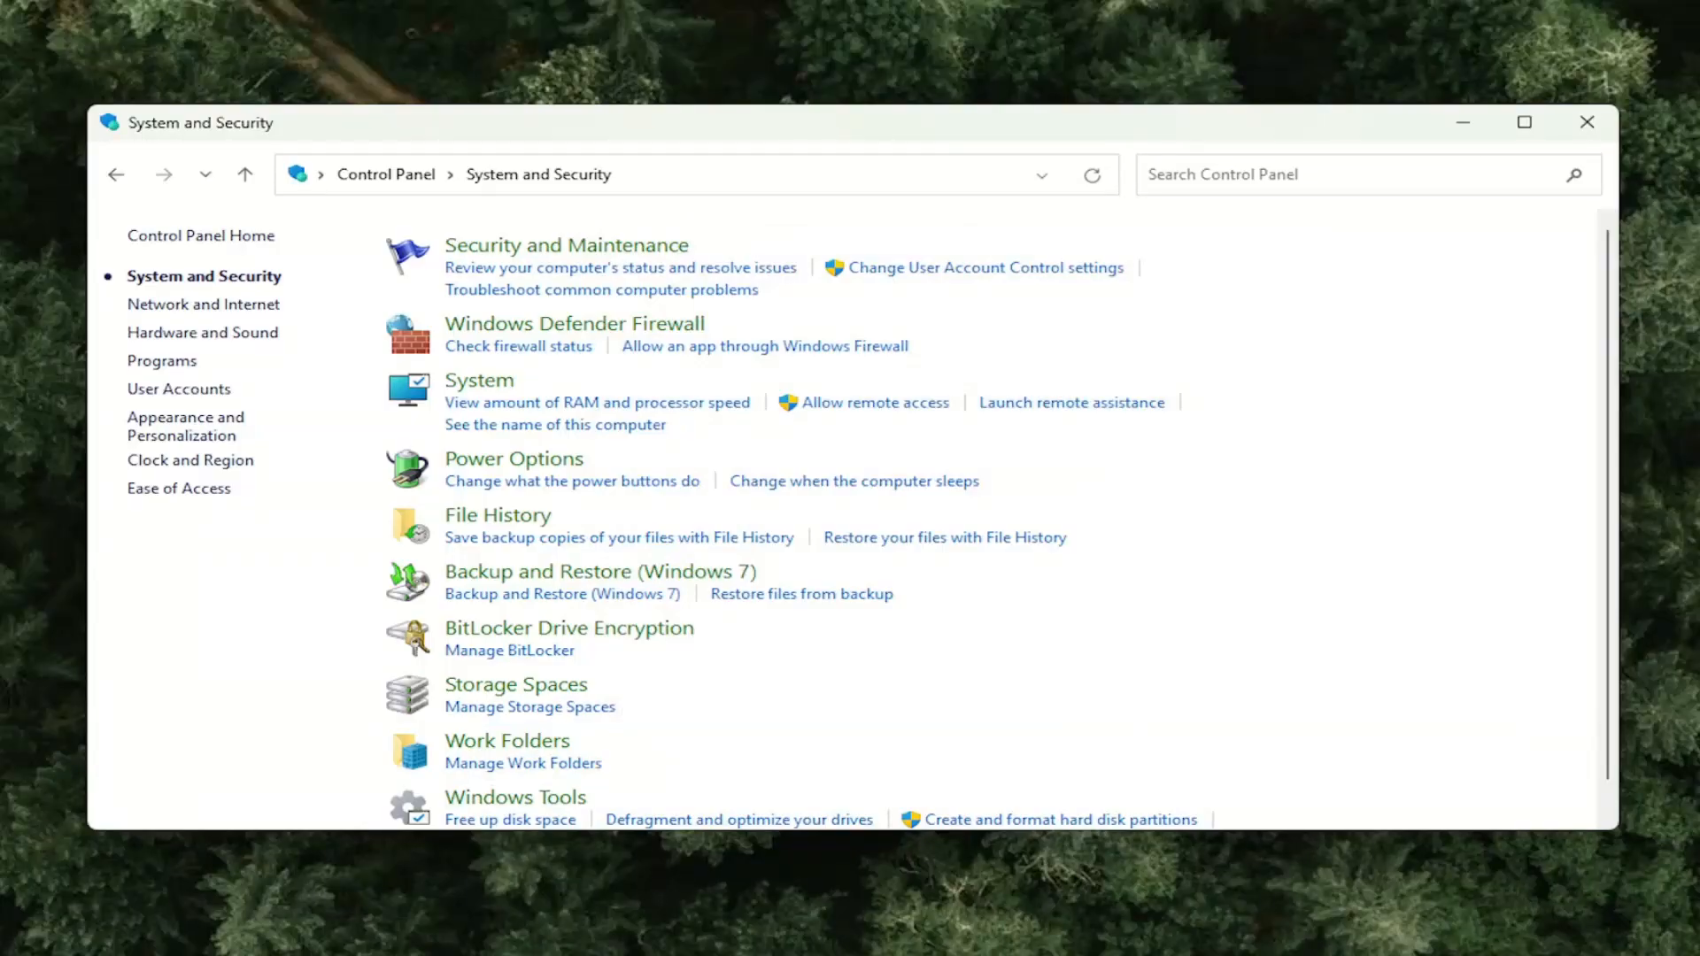
{"action": "mouse_move", "coordinate": [979, 441]}
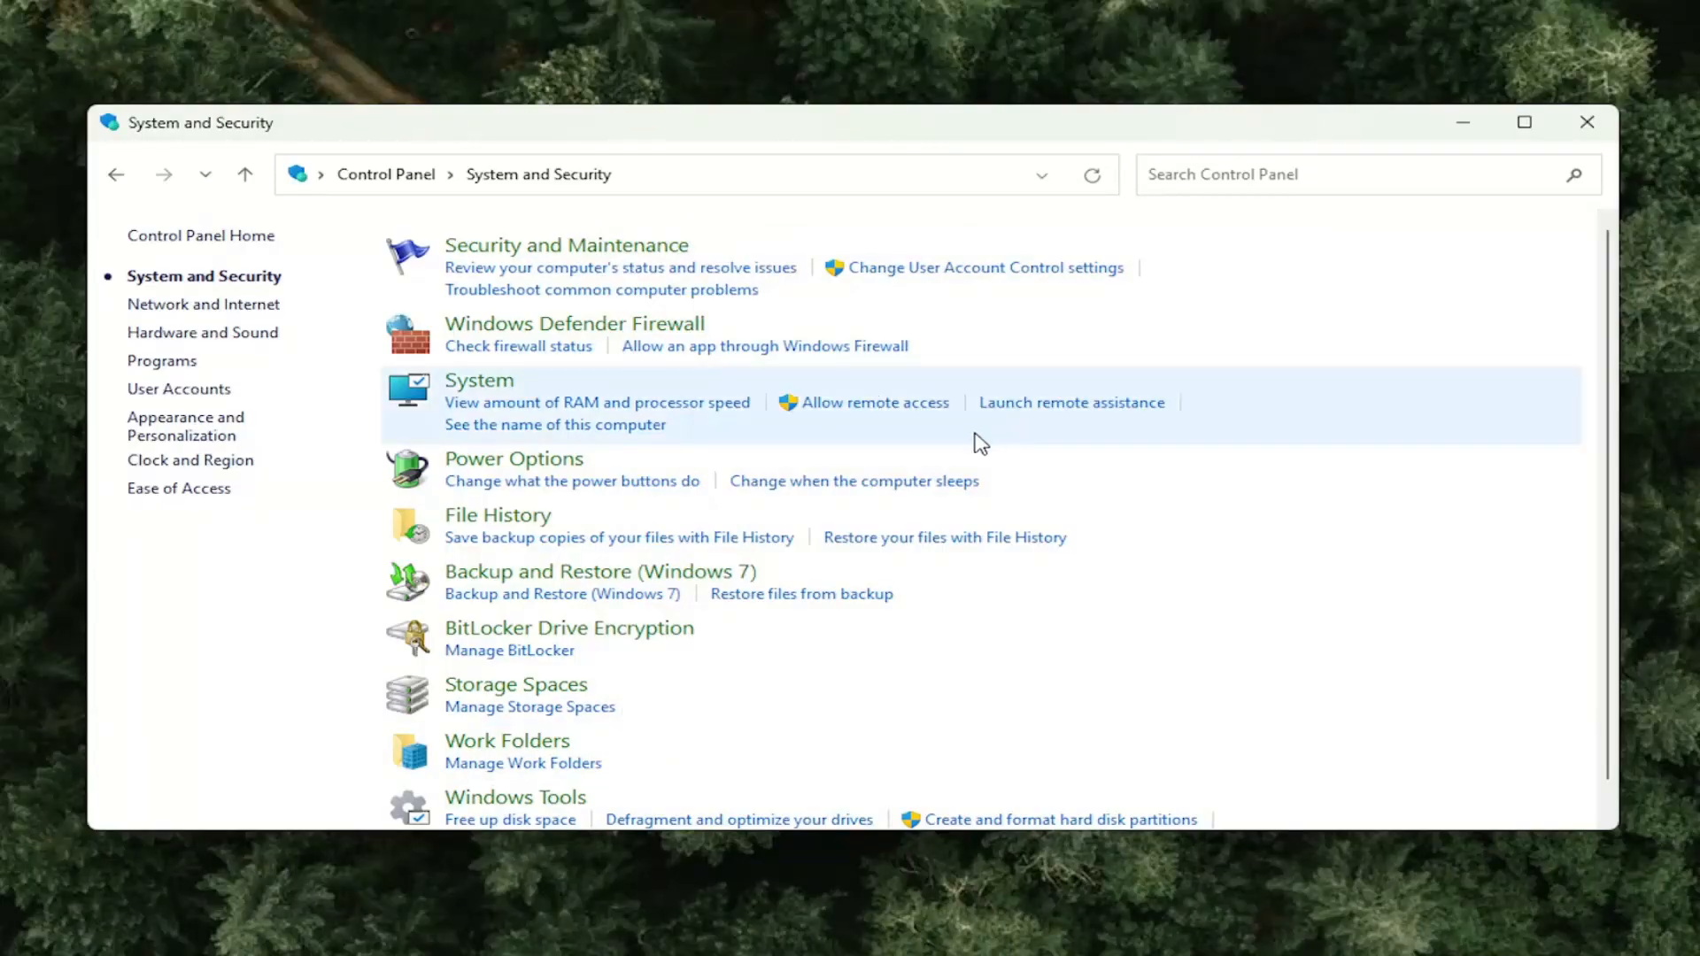
{"action": "mouse_move", "coordinate": [560, 543]}
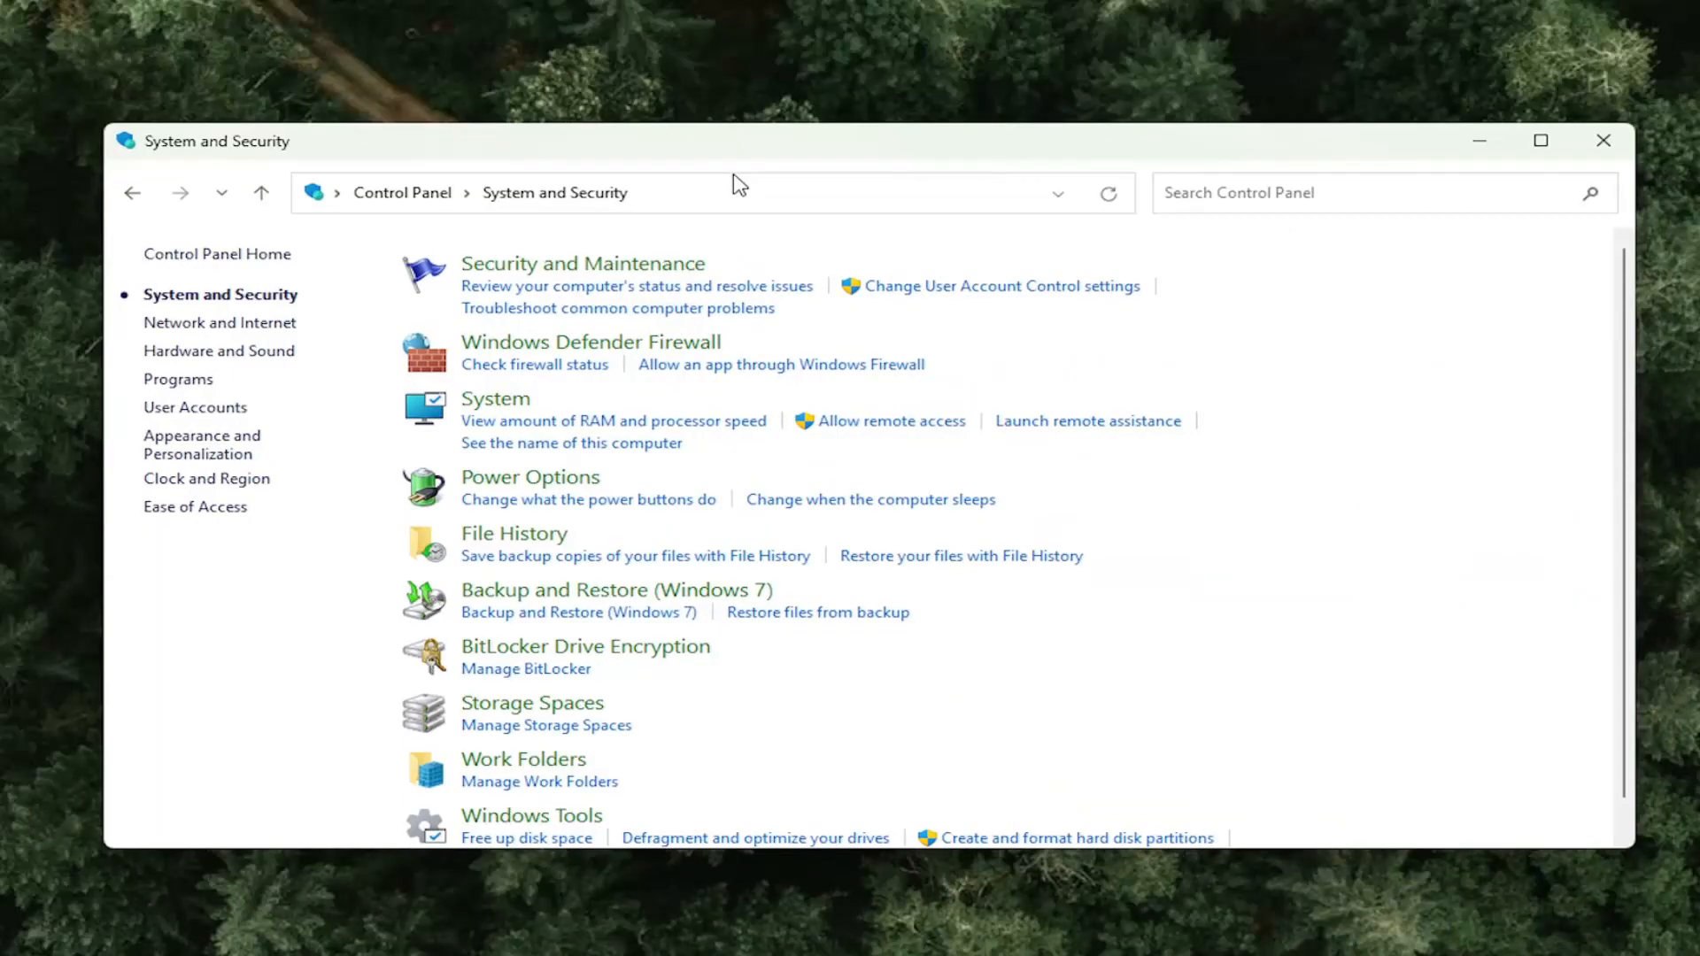
{"action": "mouse_move", "coordinate": [690, 224]}
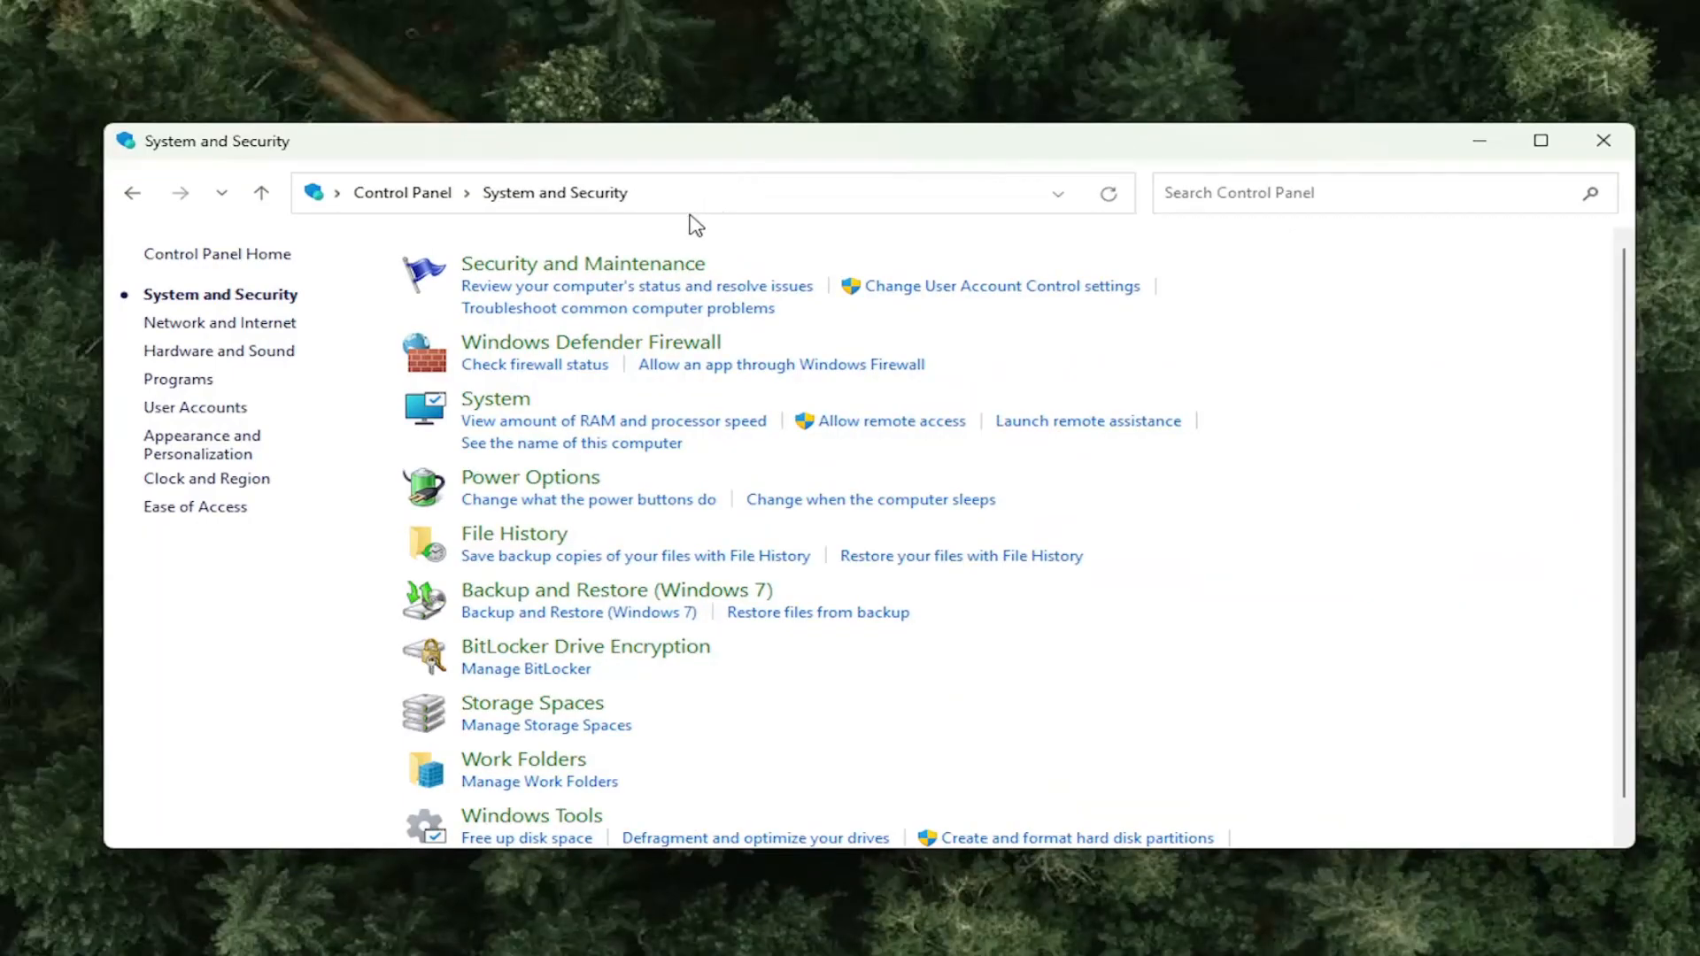
{"action": "mouse_move", "coordinate": [1673, 172]}
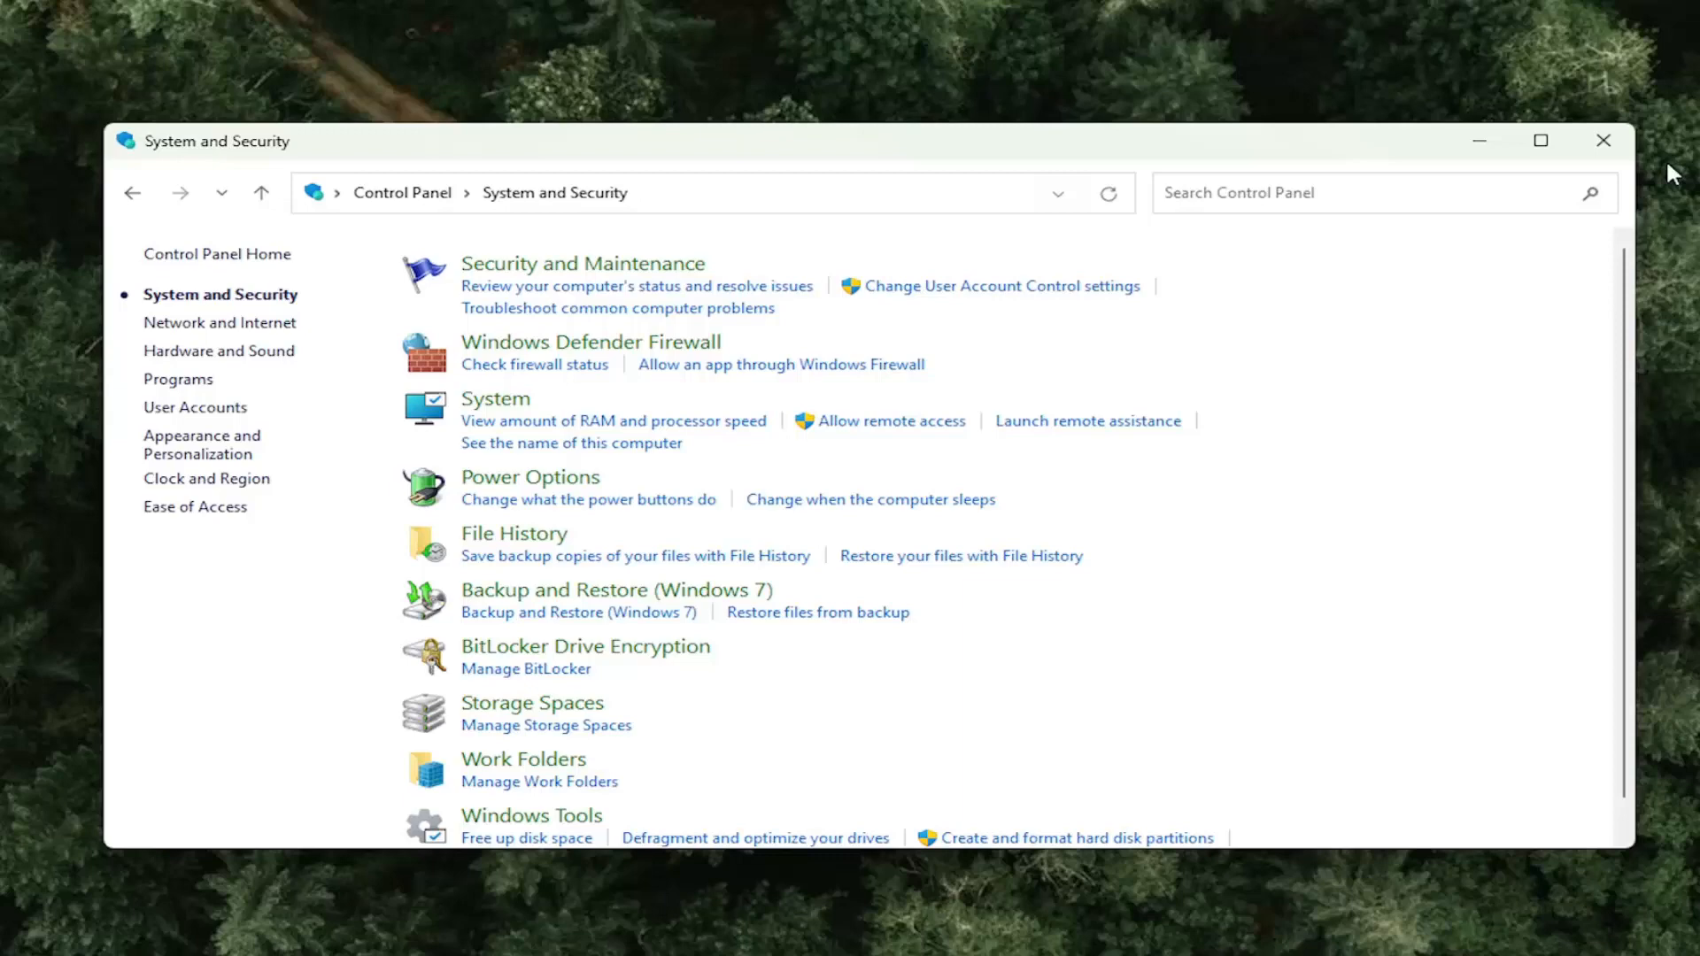
Step: Close the System and Security Control Panel window
{"action": "left_click", "coordinate": [1602, 140]}
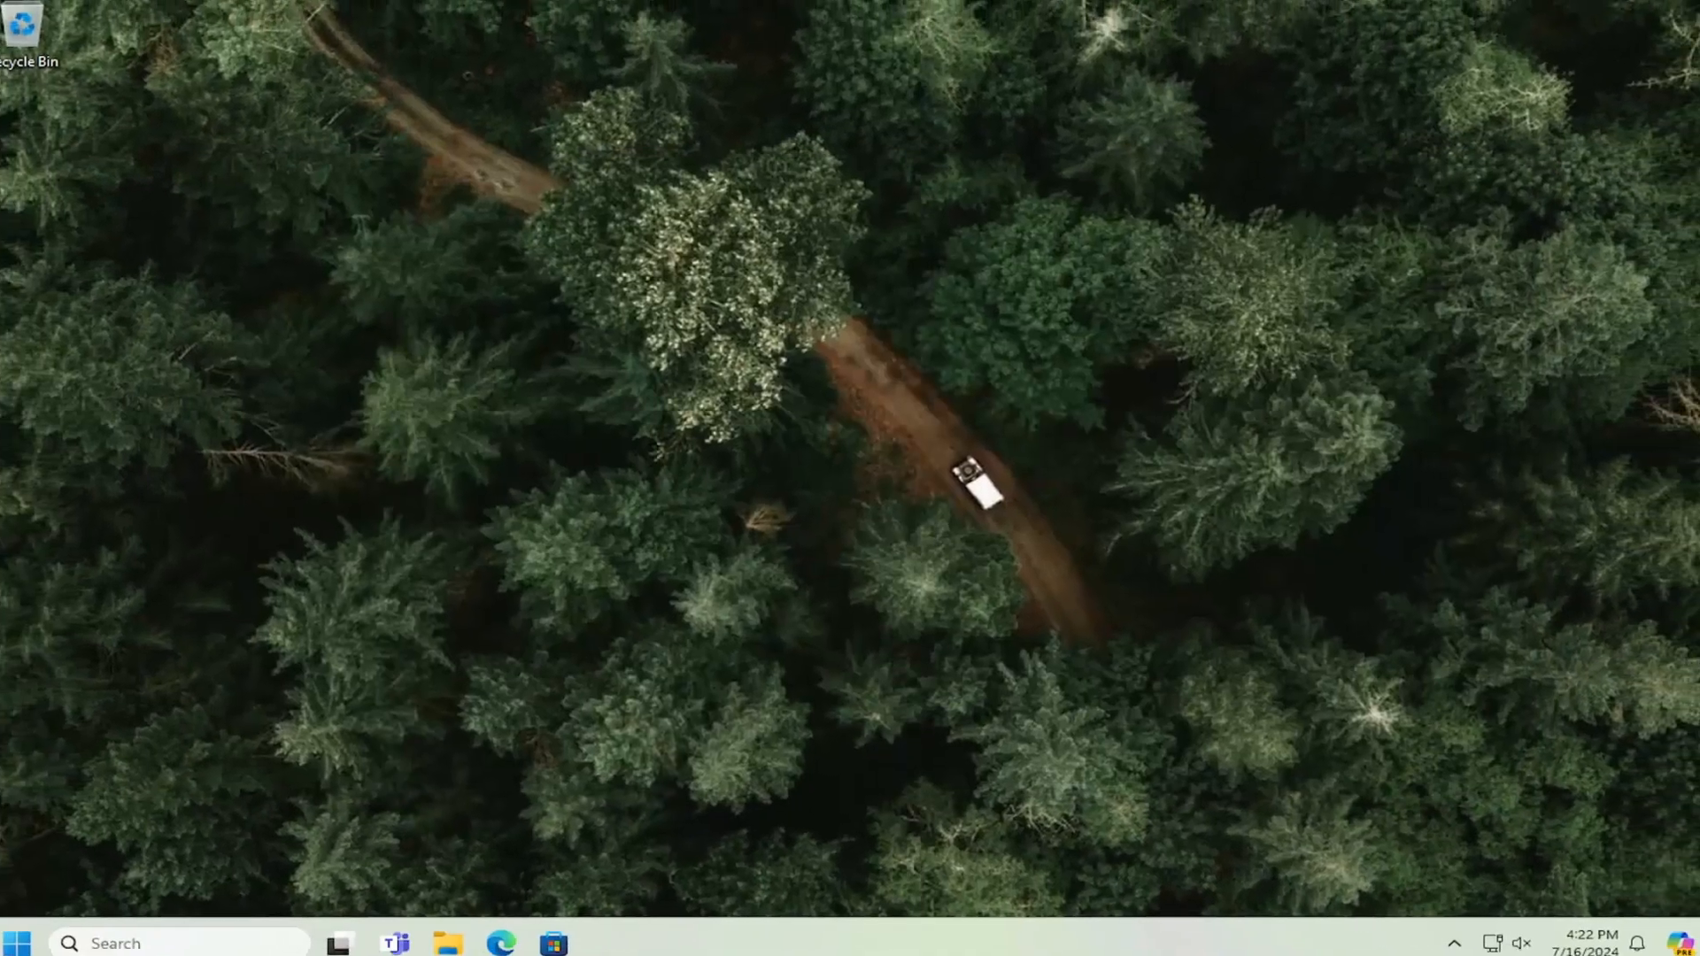